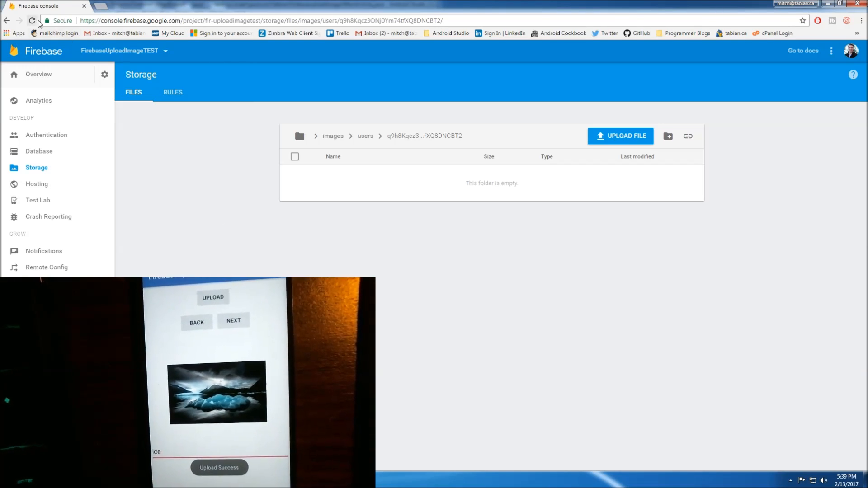
Reload the Firebase Storage page to confirm the images/users/<uid> folder is empty
{"action": "left_click", "coordinate": [31, 20]}
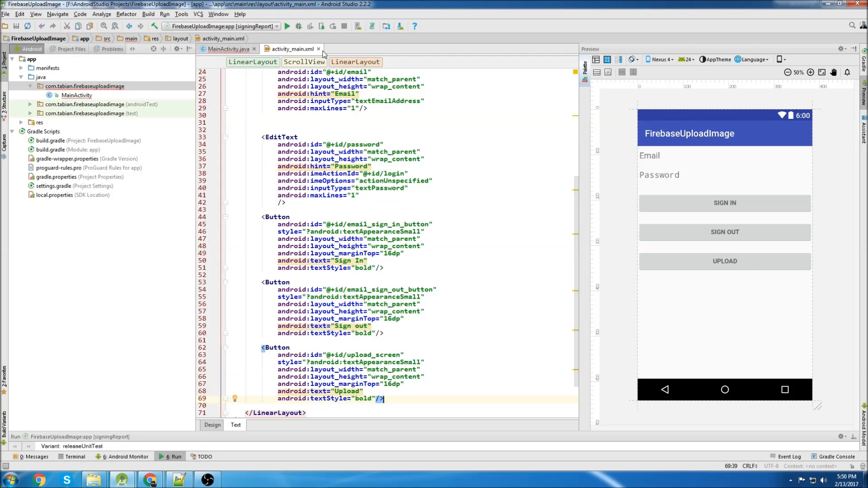
Close activity_main.xml and scroll through MainActivity.java reviewing the upload button wiring
{"action": "left_click", "coordinate": [229, 49]}
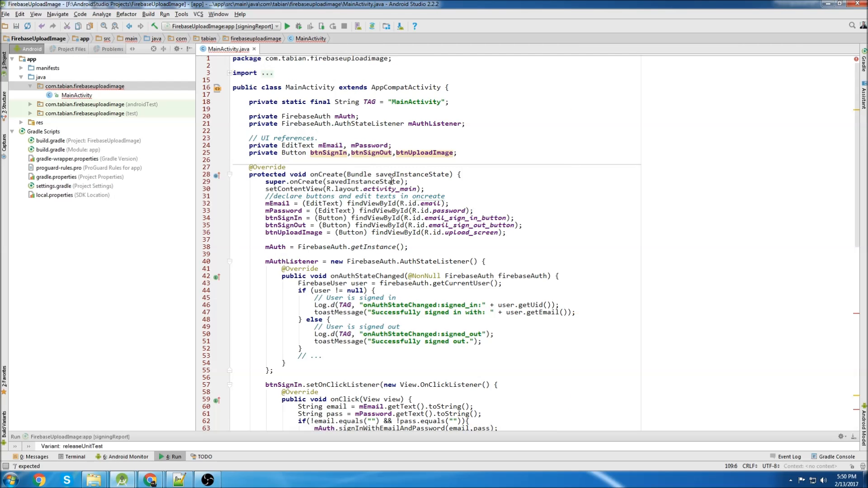
{"action": "scroll", "scroll_direction": "down", "scroll_amount": 3}
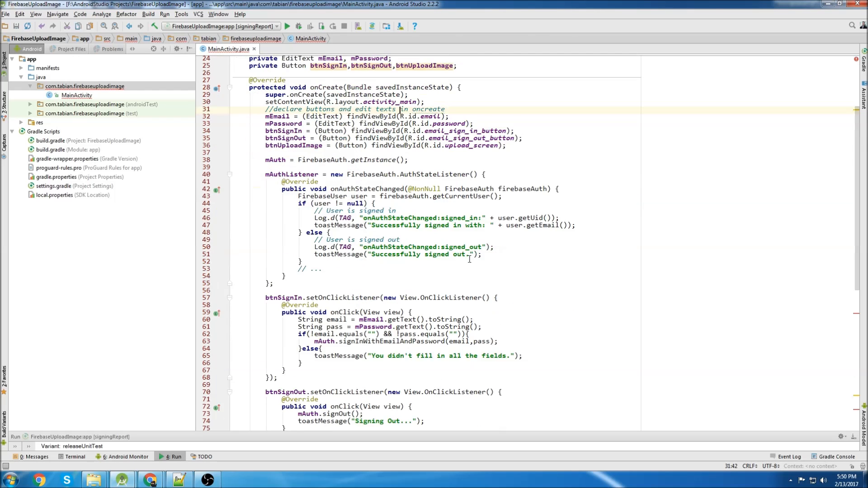
{"action": "scroll", "scroll_direction": "down", "scroll_amount": 3}
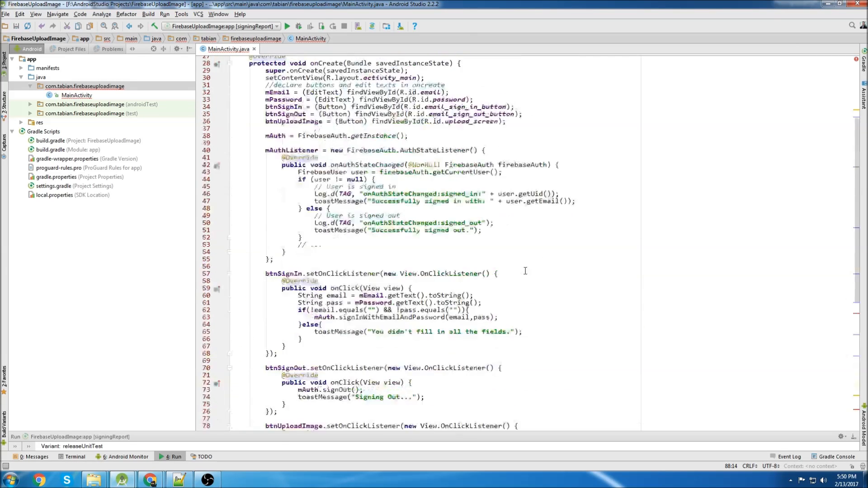
{"action": "scroll", "scroll_direction": "down", "scroll_amount": 3}
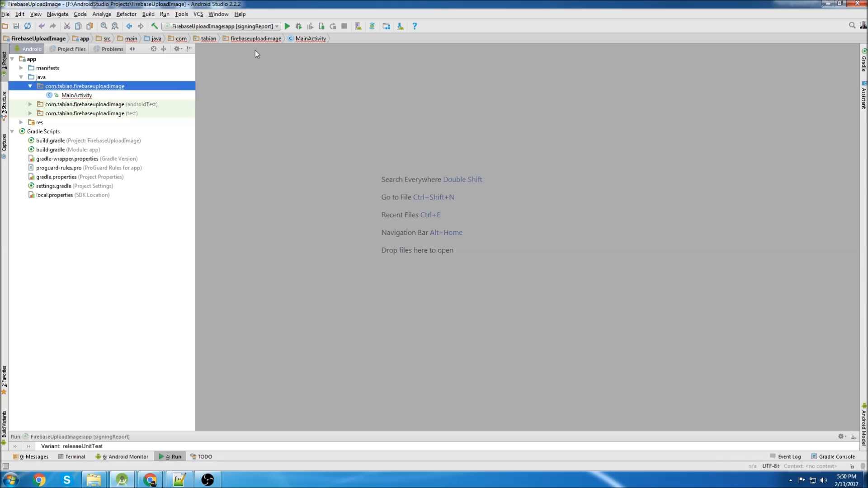
Create a new Java class named UploadActivity in the app package
{"action": "right_click", "coordinate": [84, 86]}
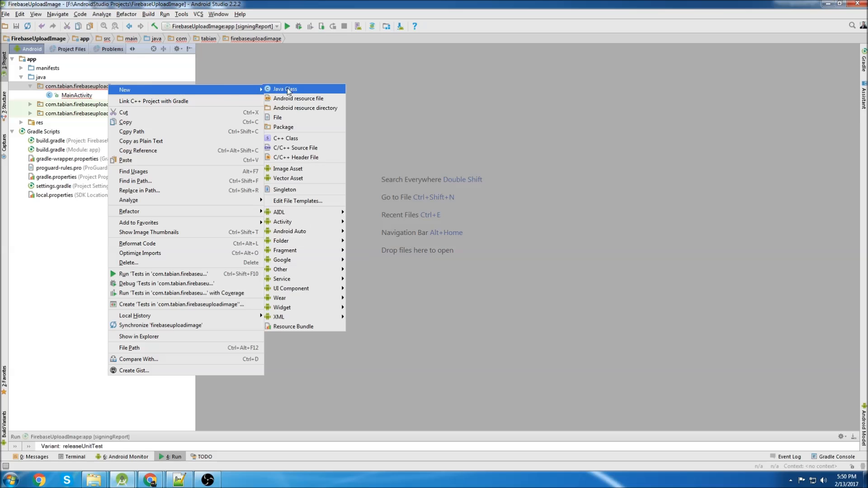
{"action": "left_click", "coordinate": [285, 88]}
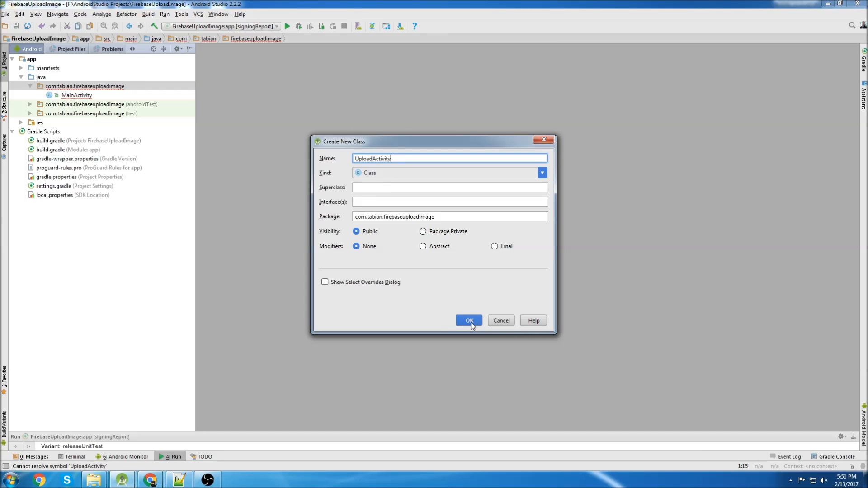
{"action": "left_click", "coordinate": [468, 320]}
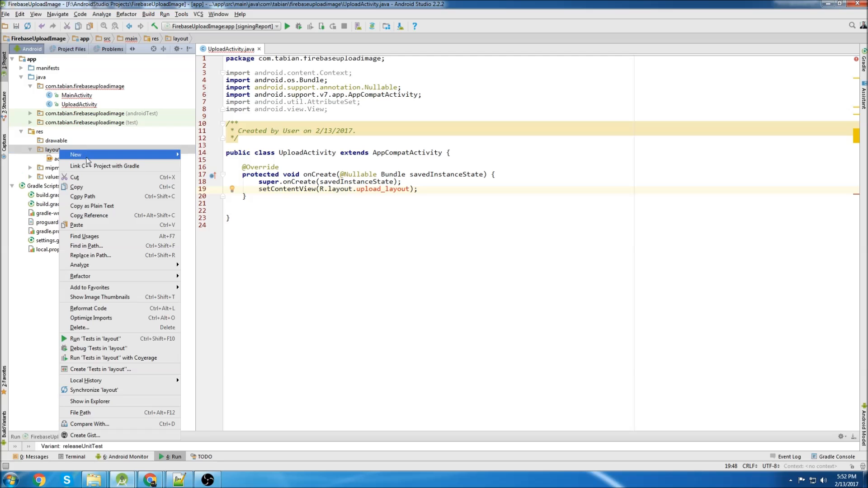
Add a new layout resource file upload_layout with a vertical LinearLayout
{"action": "left_click", "coordinate": [75, 155]}
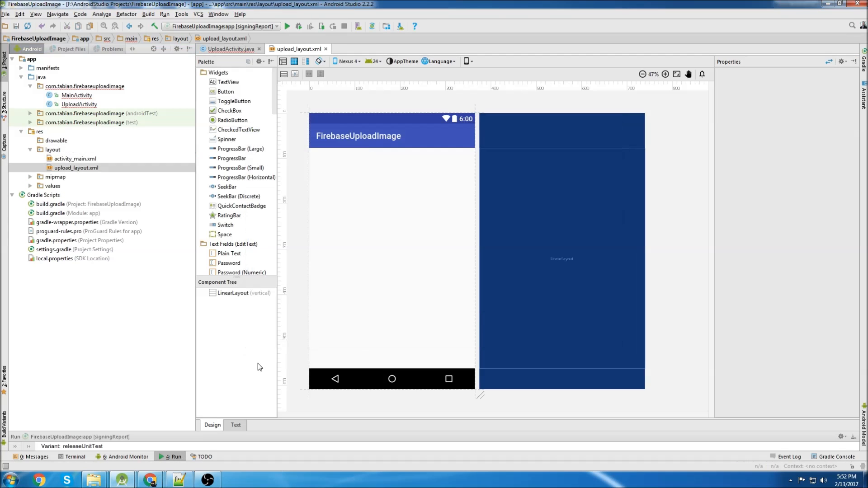
{"action": "left_click", "coordinate": [235, 425]}
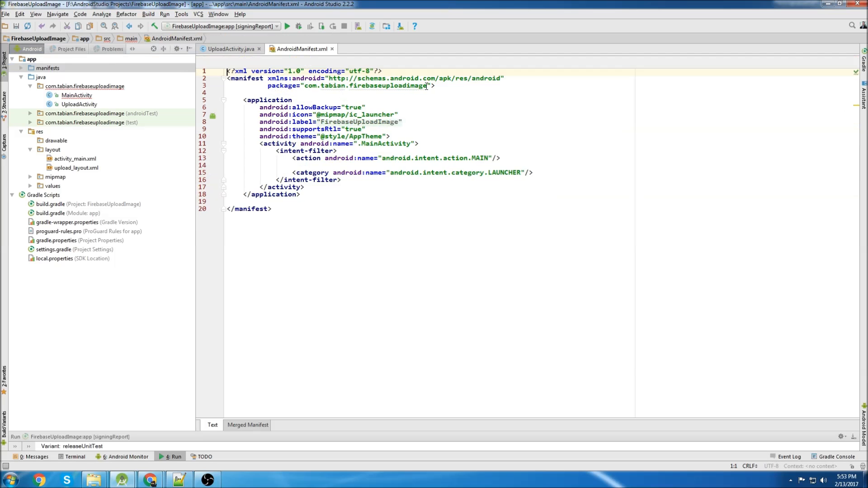
Declare internet and storage permissions and register .UploadActivity in AndroidManifest.xml, then close it
{"action": "key", "text": "enter"}
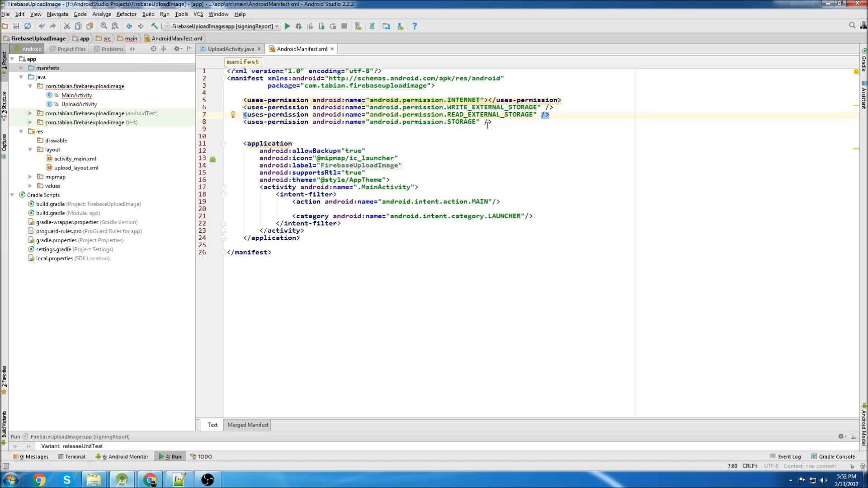
{"action": "left_click", "coordinate": [487, 122]}
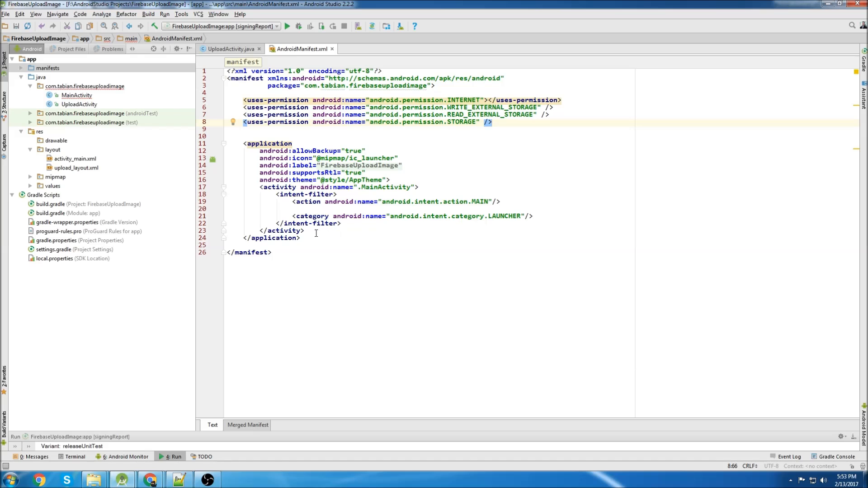
{"action": "type", "text": "<activity android:name=\".UploadActivity\"></activity>"}
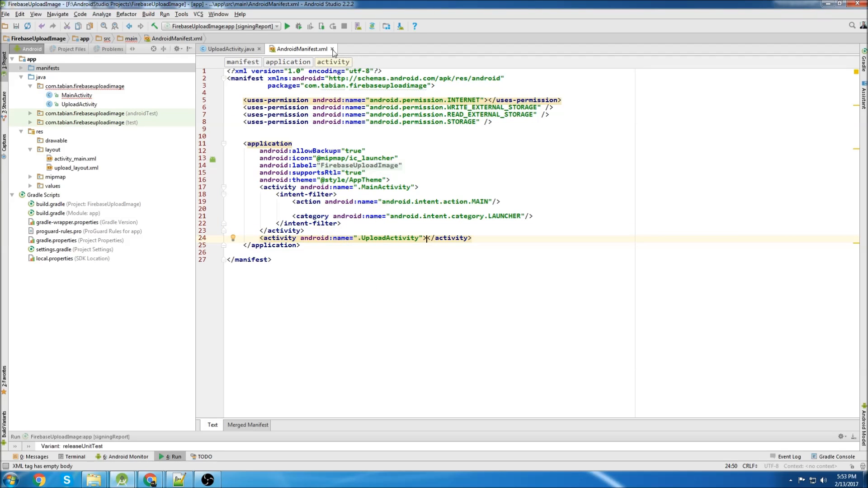
{"action": "left_click", "coordinate": [229, 49]}
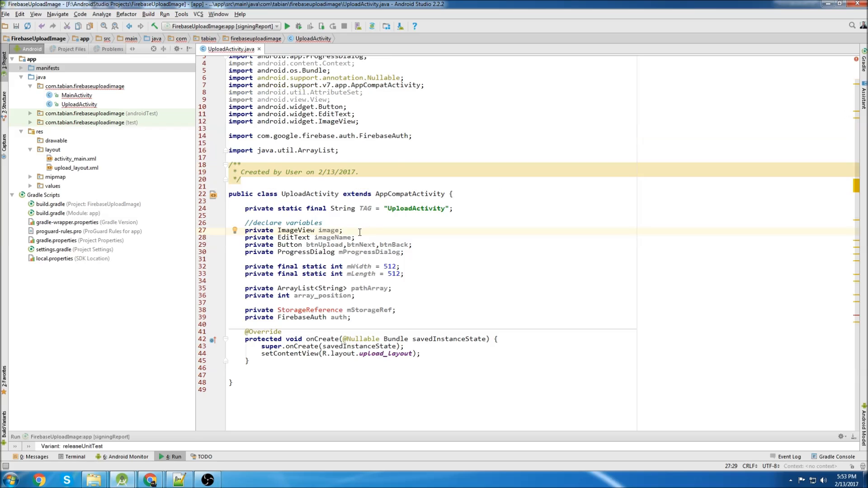
Review UploadActivity's ImageView, button, pathArray and array_position field declarations
{"action": "left_click", "coordinate": [359, 238]}
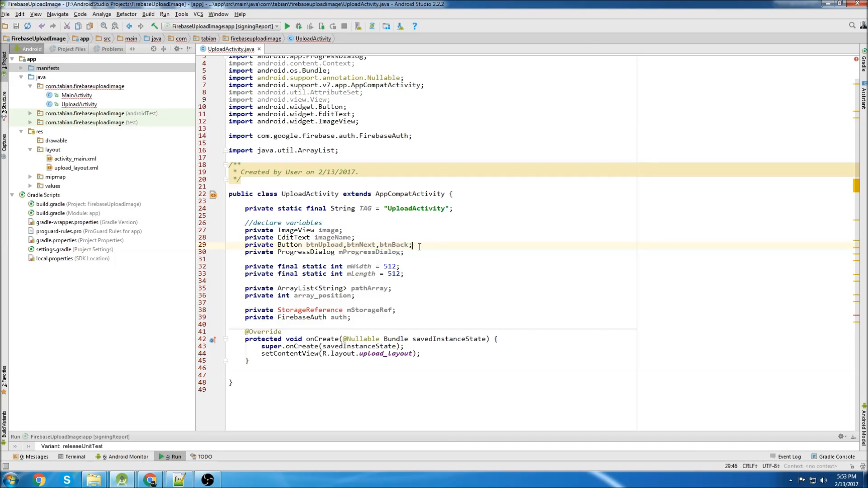
{"action": "left_click", "coordinate": [409, 252]}
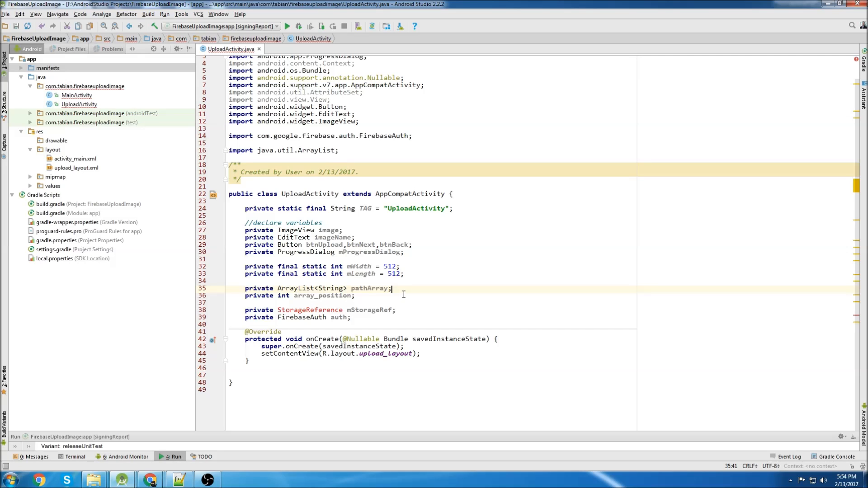
{"action": "left_click", "coordinate": [357, 295]}
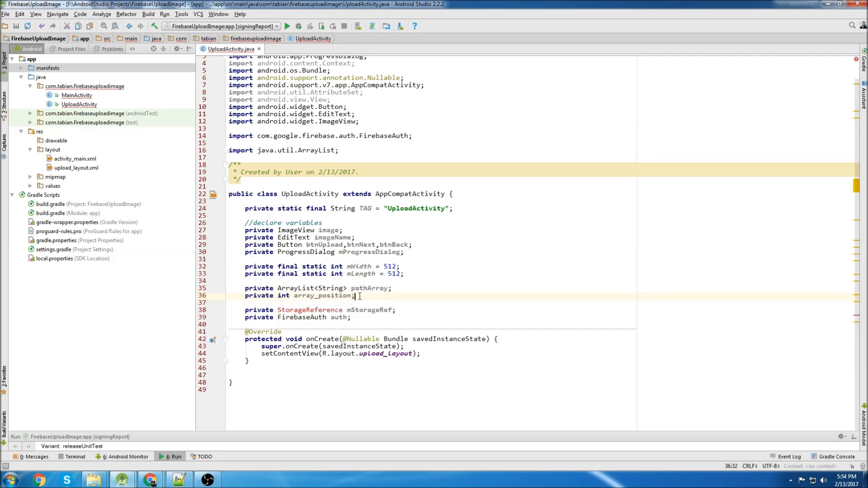
{"action": "double_click", "coordinate": [321, 294]}
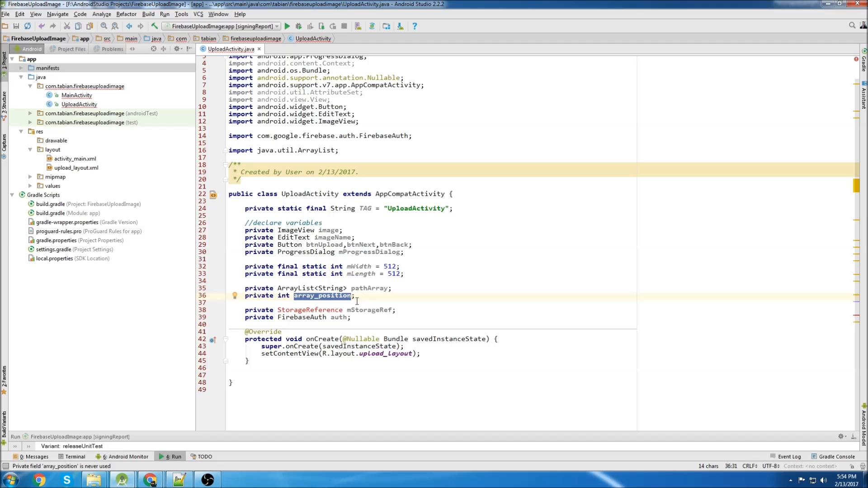
{"action": "left_click", "coordinate": [356, 294]}
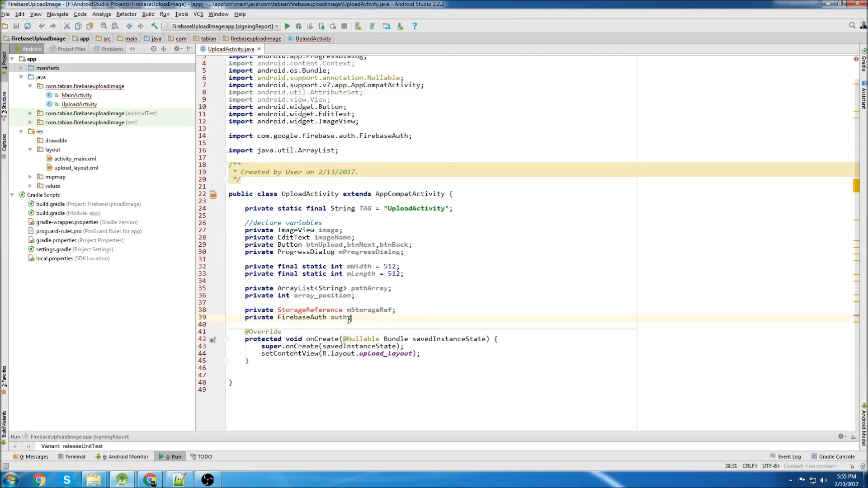
{"action": "left_click", "coordinate": [181, 14]}
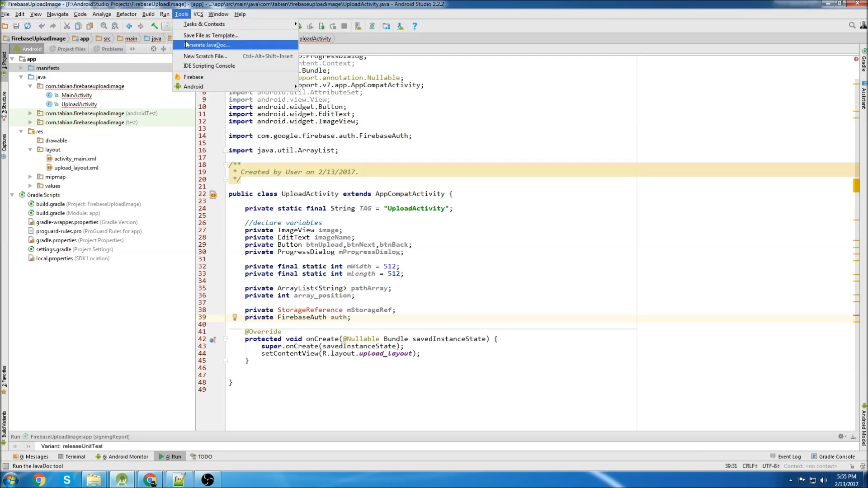
Browse the Firebase assistant, checking the Realtime Database guide and returning to the feature list
{"action": "left_click", "coordinate": [193, 77]}
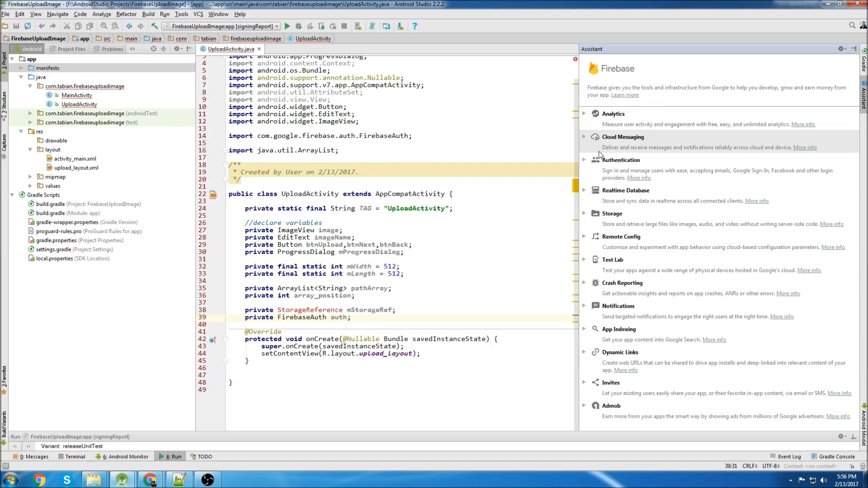
{"action": "left_click", "coordinate": [626, 190]}
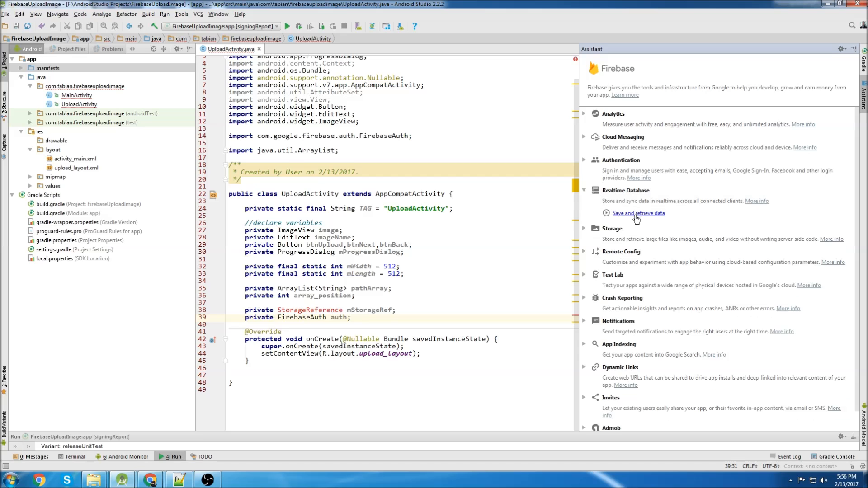
{"action": "left_click", "coordinate": [637, 213]}
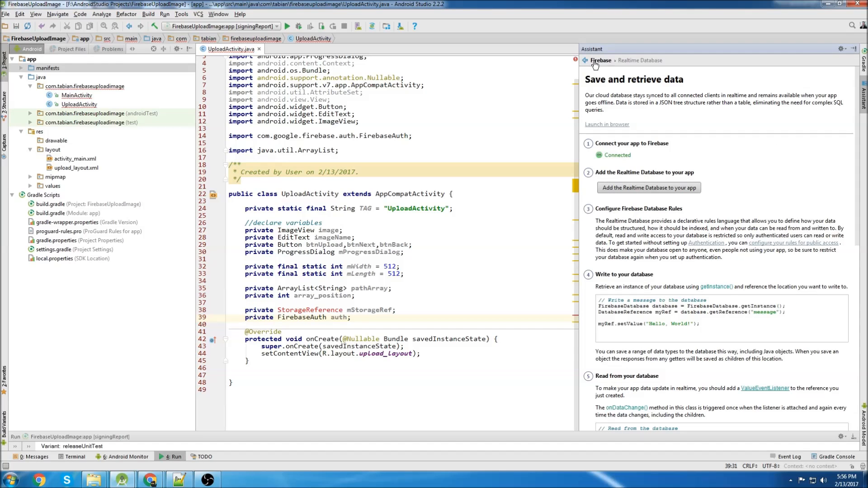
{"action": "left_click", "coordinate": [586, 61]}
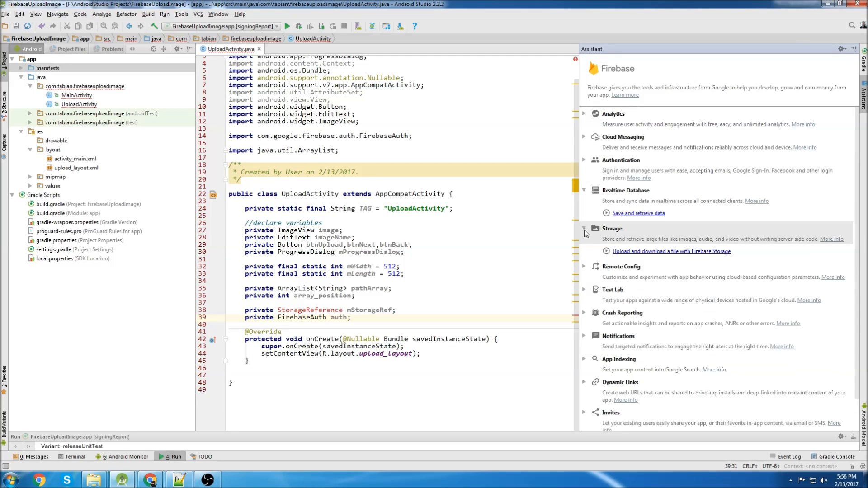
Open the Storage upload guide in the browser and return to app/build.gradle for the dependencies
{"action": "left_click", "coordinate": [670, 250]}
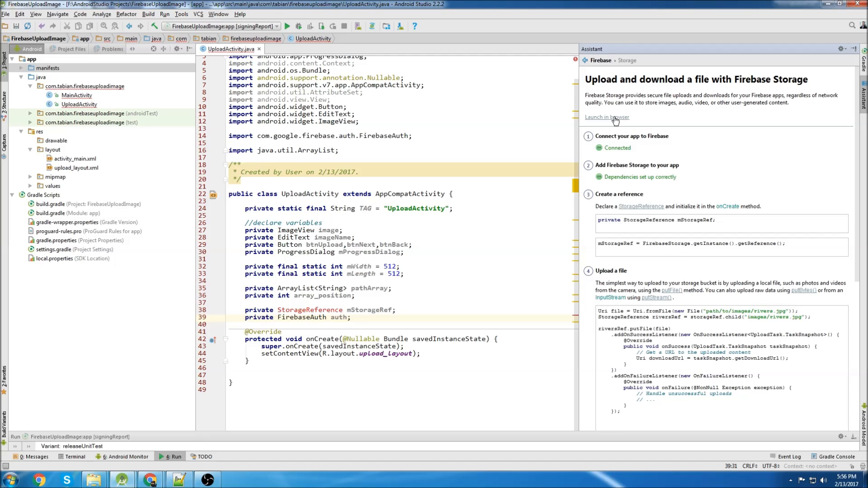
{"action": "mouse_move", "coordinate": [609, 122]}
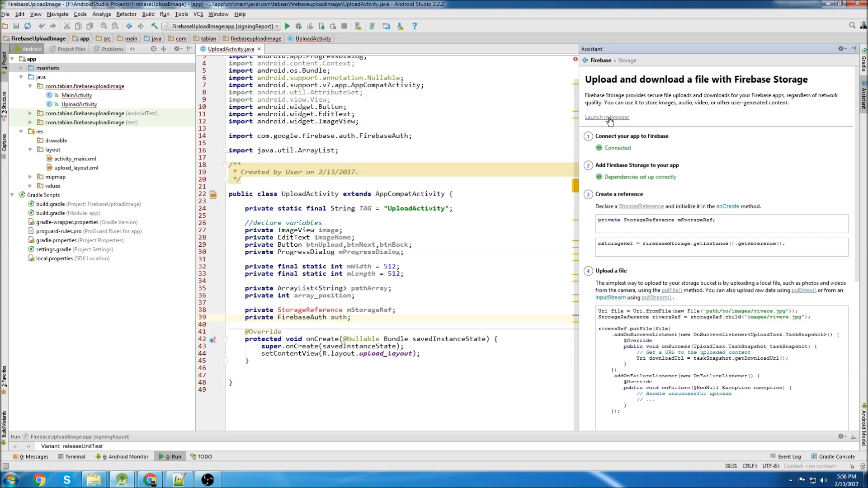
{"action": "left_click", "coordinate": [606, 117]}
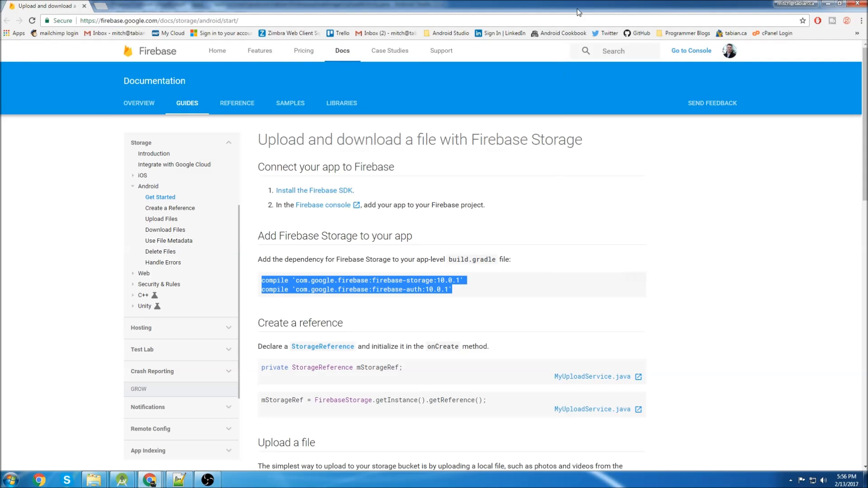
{"action": "left_click", "coordinate": [121, 479]}
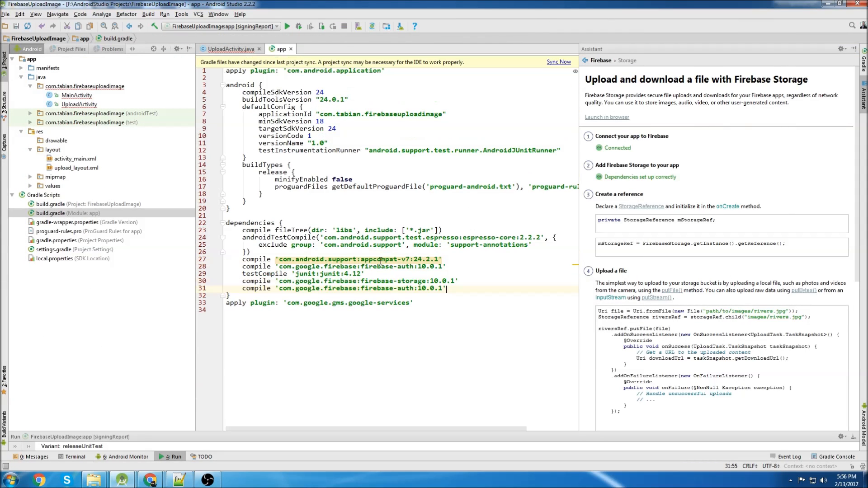
Sync Gradle with the Firebase dependencies and open UploadActivity.java to initialize mStorageRef
{"action": "left_click", "coordinate": [558, 61]}
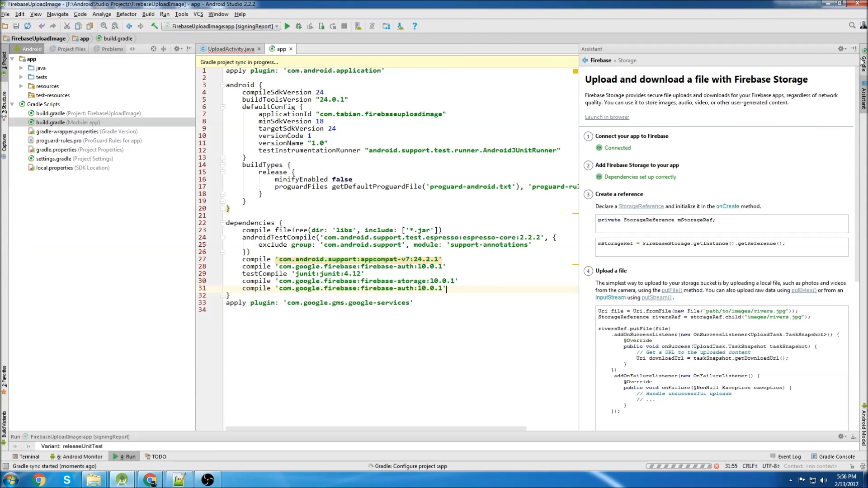
{"action": "left_click", "coordinate": [229, 49]}
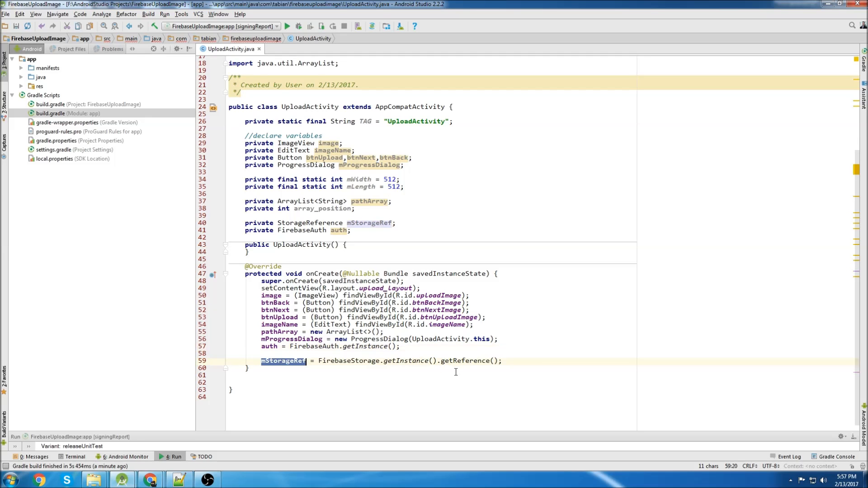
{"action": "scroll", "scroll_direction": "down", "scroll_amount": 3}
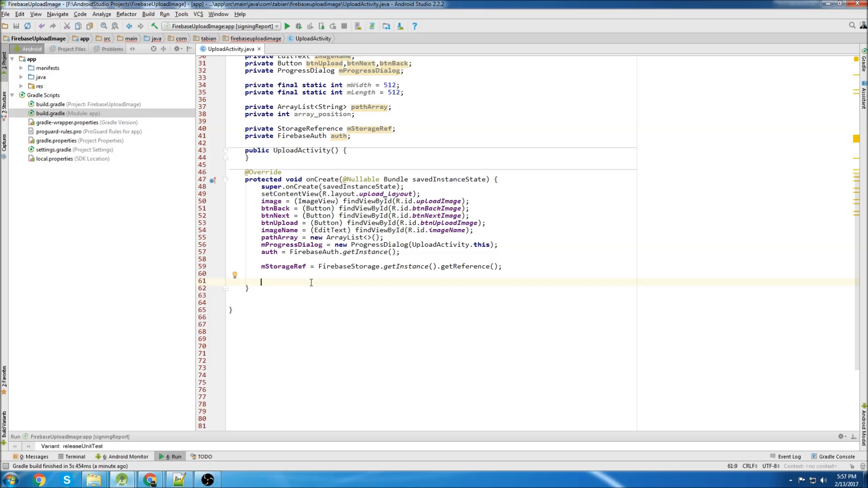
Call checkFilePermissions() from onCreate and write it to request storage permissions above LOLLIPOP
{"action": "type", "text": "checkFilePermissions();"}
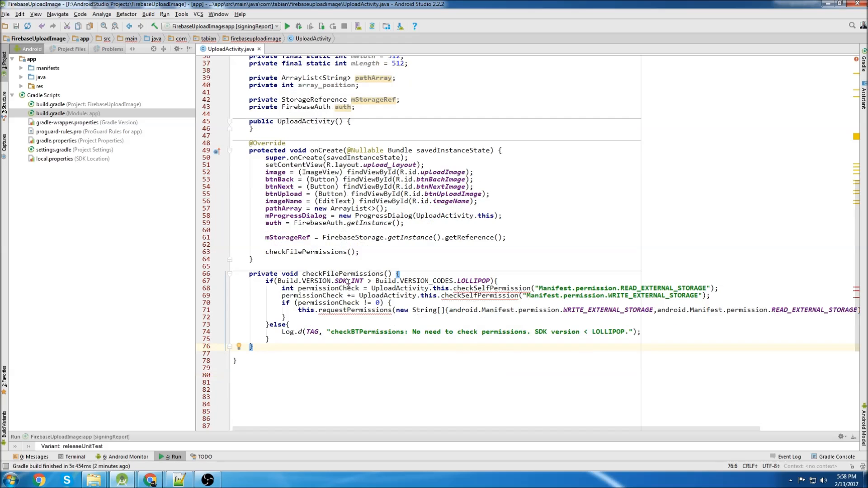
{"action": "double_click", "coordinate": [473, 280]}
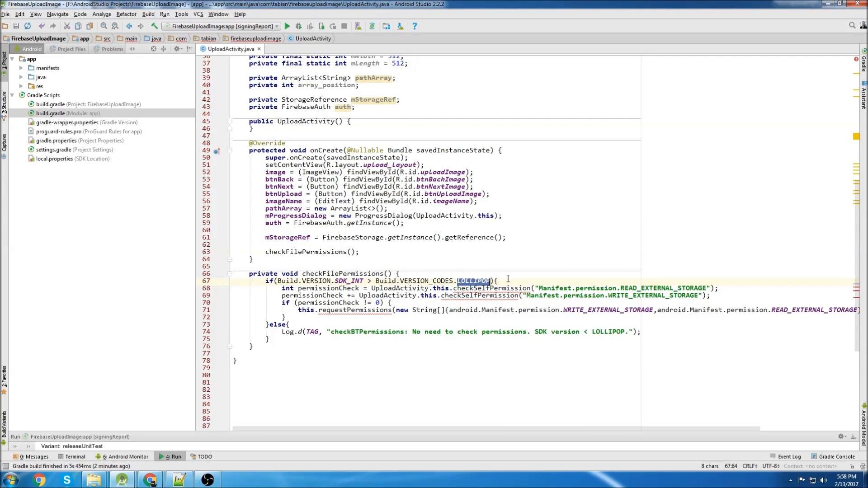
{"action": "left_click", "coordinate": [496, 280]}
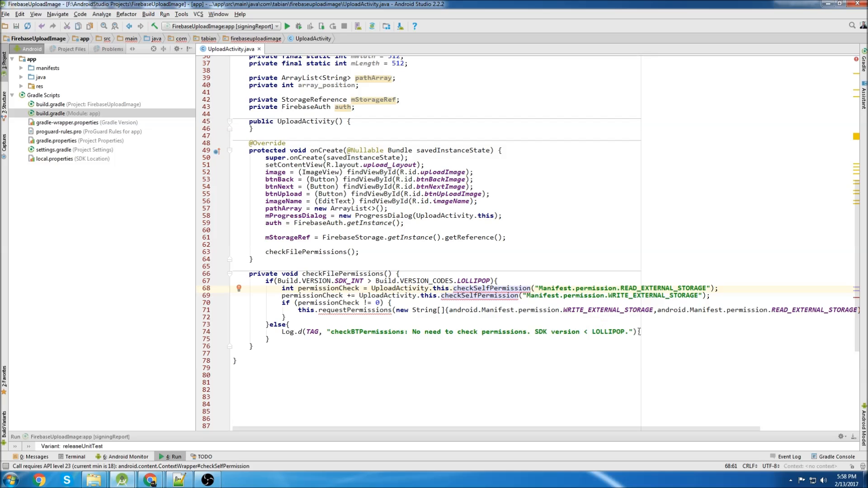
{"action": "mouse_move", "coordinate": [653, 332]}
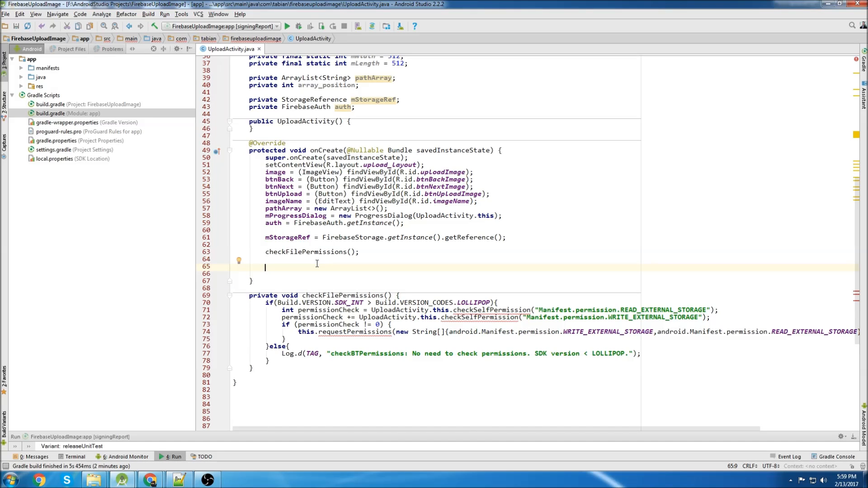
Call addFilePaths() from onCreate and start it with path = System.getenv("EXTERNAL_STORAGE"), removing the temporary sdcard comment
{"action": "type", "text": "addFilePaths();"}
{"action": "type", "text": "Log.d(TAG, \"addFilePaths: Adding file paths.\");"}
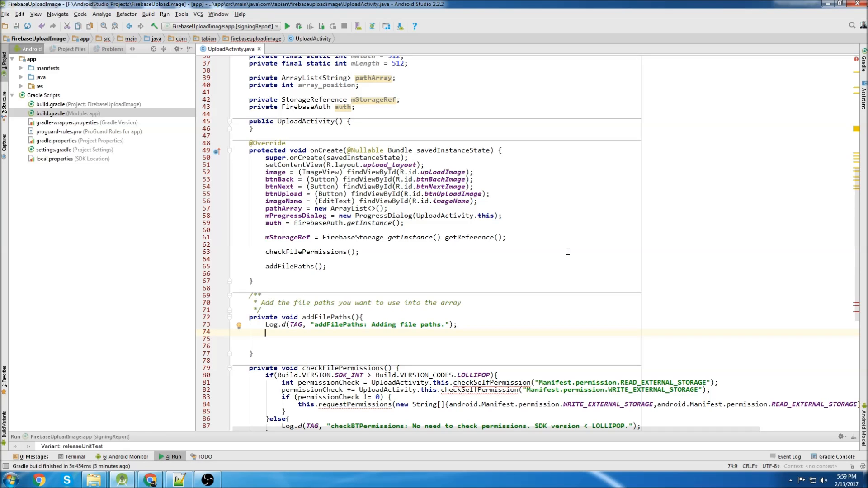
{"action": "type", "text": "String path = System.getenv(\"EXTERNAL_STORAGE\");"}
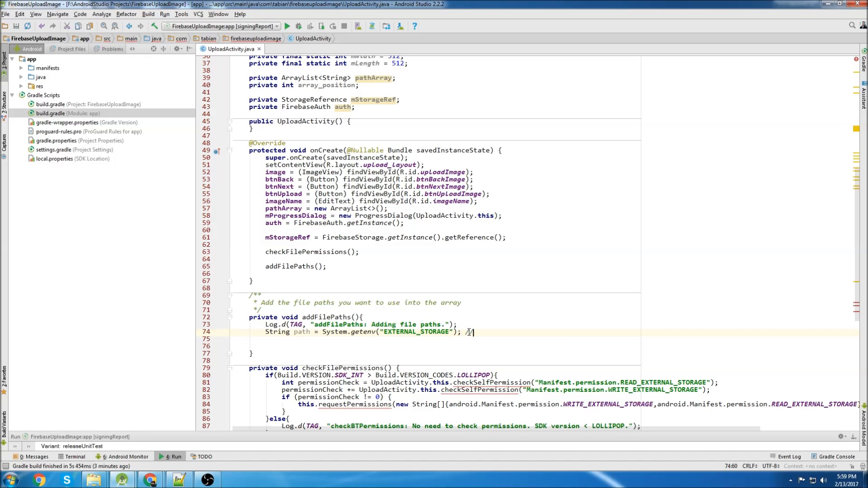
{"action": "type", "text": "// sdcar"}
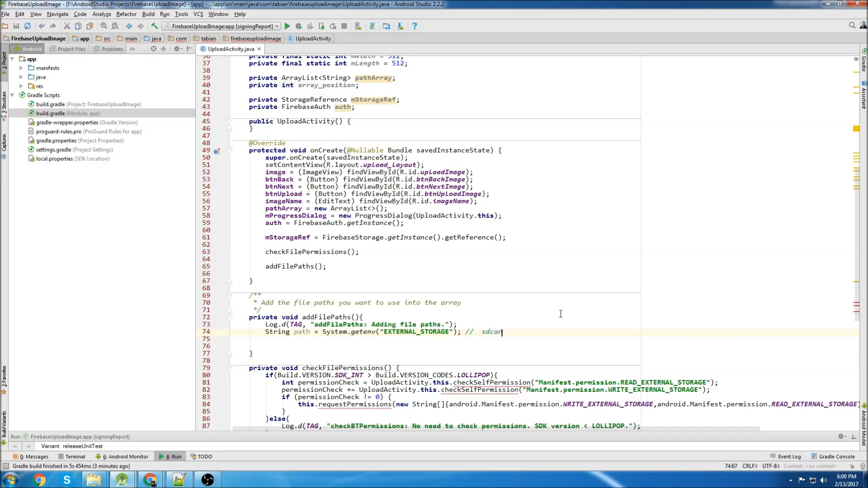
{"action": "type", "text": "d/"}
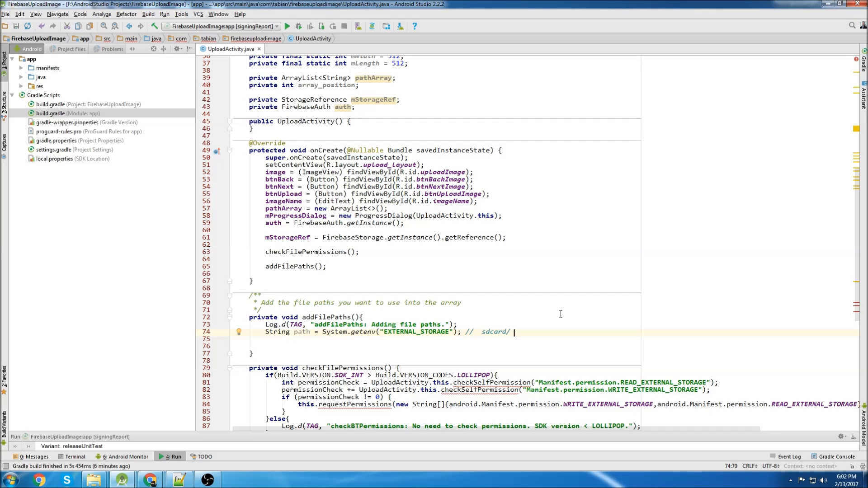
{"action": "mouse_move", "coordinate": [581, 314]}
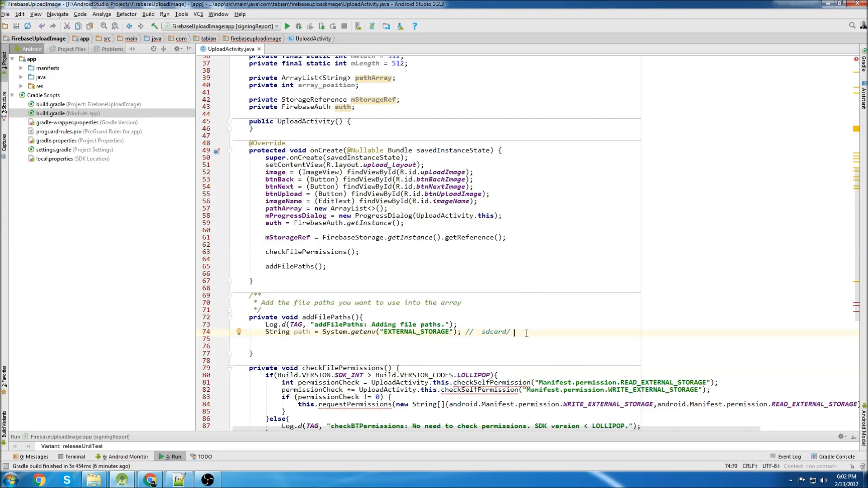
{"action": "type", "text": "my files or files"}
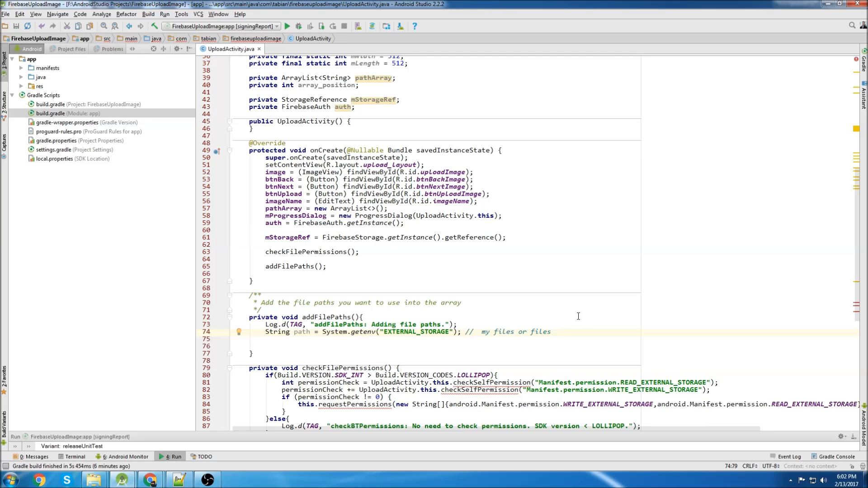
{"action": "double_click", "coordinate": [545, 332]}
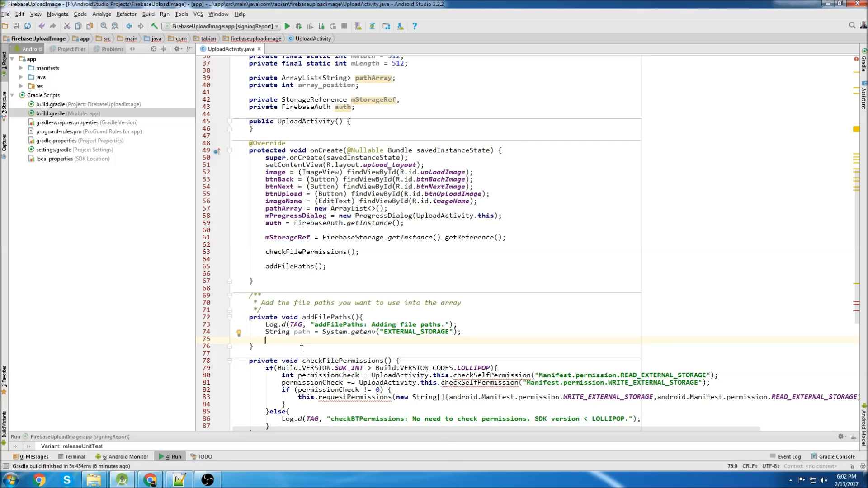
Add the Pictures/Portal image paths to pathArray and call loadImageFromStorage()
{"action": "type", "text": "pathArray.add(path+\"/Pictures/Portal/image1.jpg\");"}
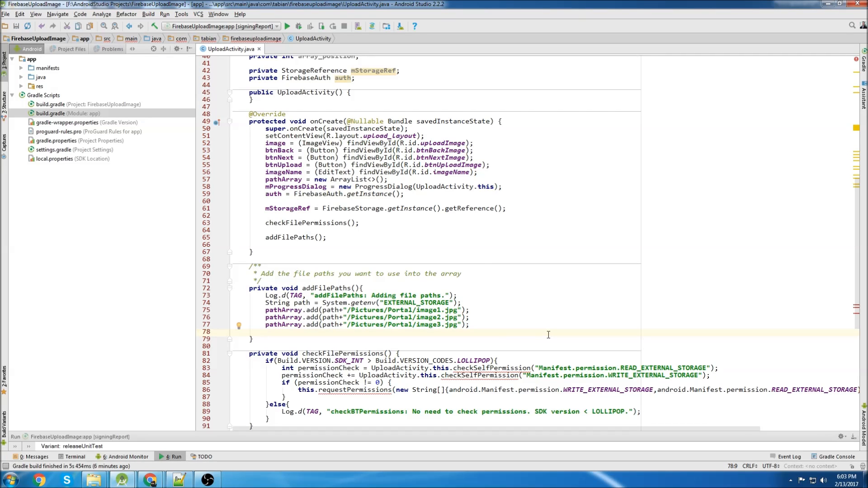
{"action": "type", "text": "loadImageFromStorage();"}
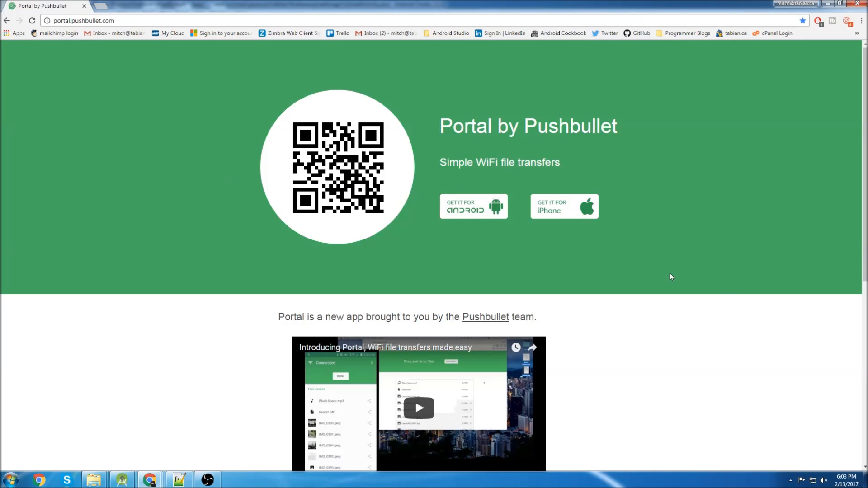
{"action": "mouse_move", "coordinate": [636, 151]}
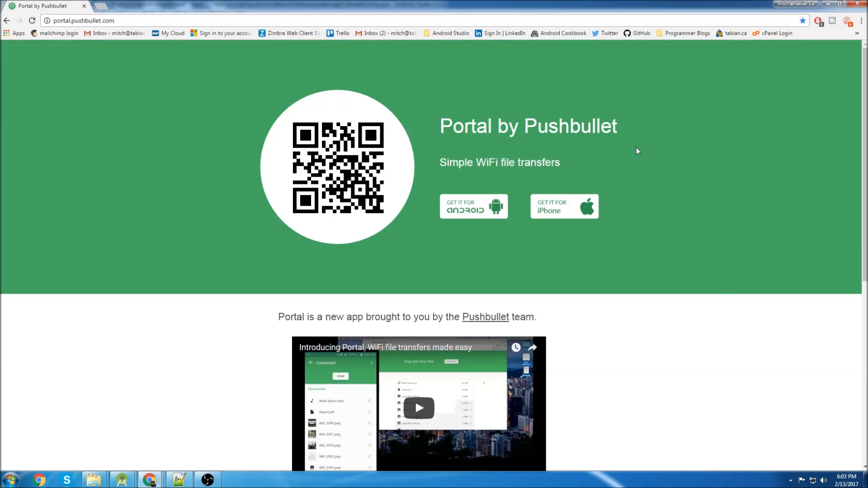
{"action": "mouse_move", "coordinate": [660, 333]}
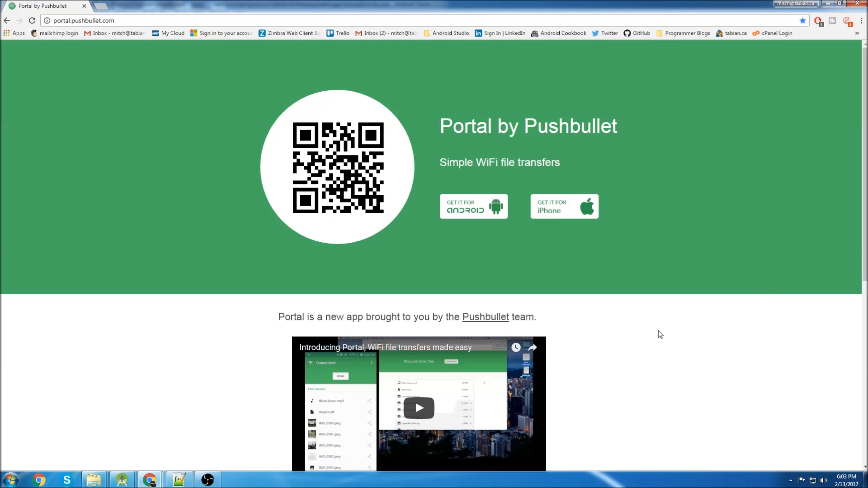
{"action": "mouse_move", "coordinate": [344, 155]}
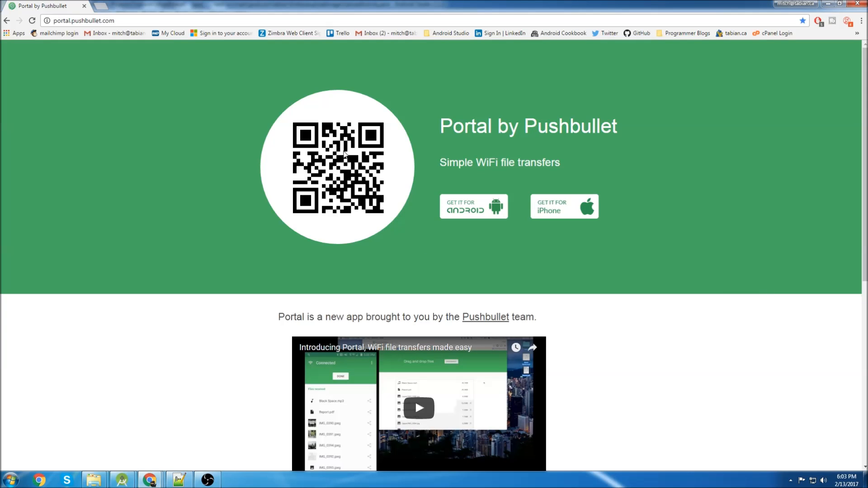
{"action": "mouse_move", "coordinate": [837, 309]}
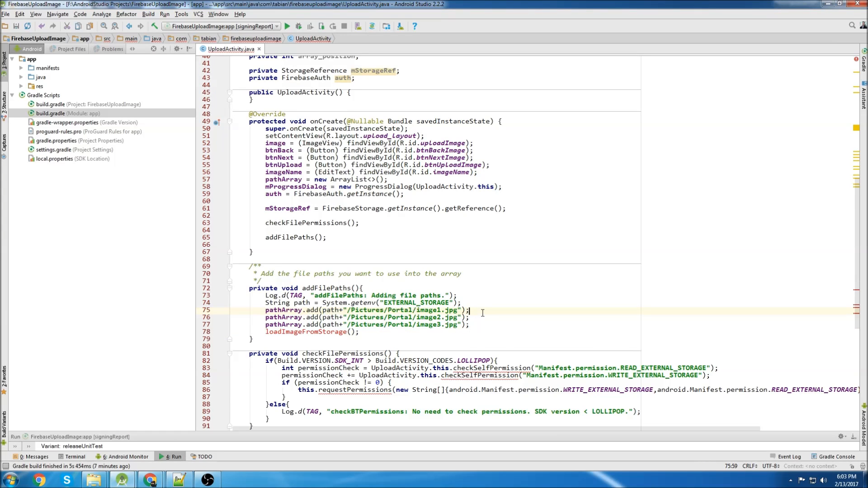
Correct the third path's image name to image3 and create the empty loadImageFromStorage method stub
{"action": "double_click", "coordinate": [426, 280]}
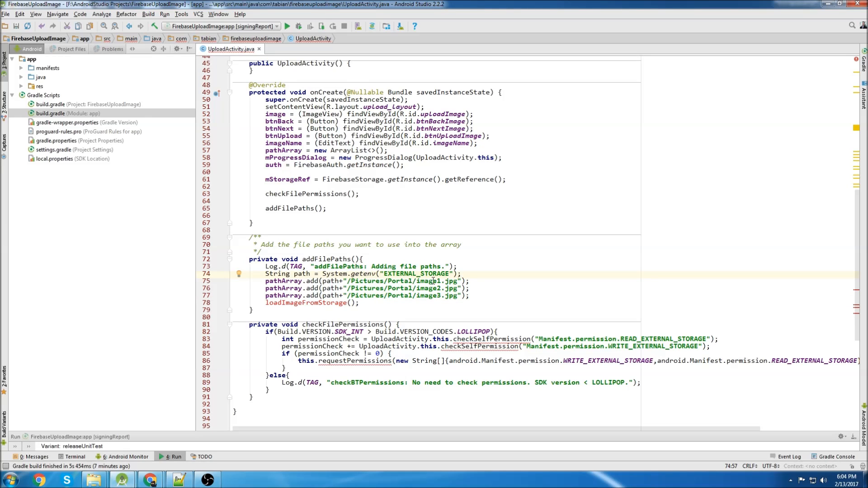
{"action": "double_click", "coordinate": [428, 295]}
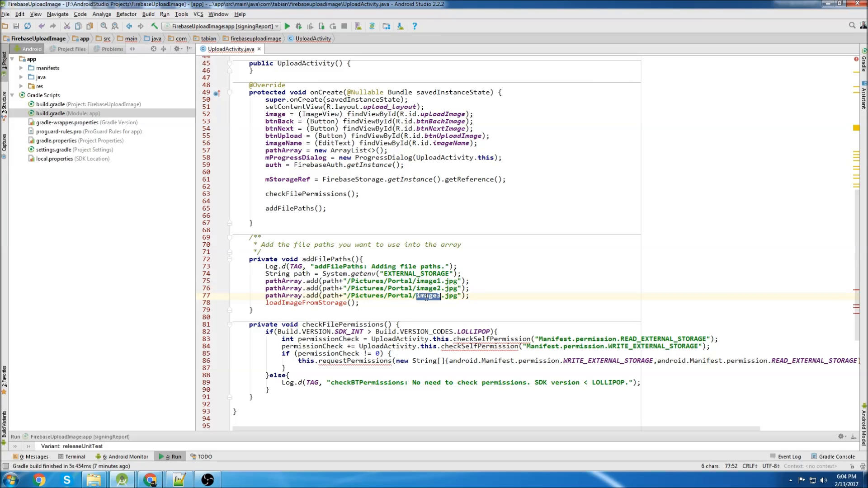
{"action": "type", "text": "image3"}
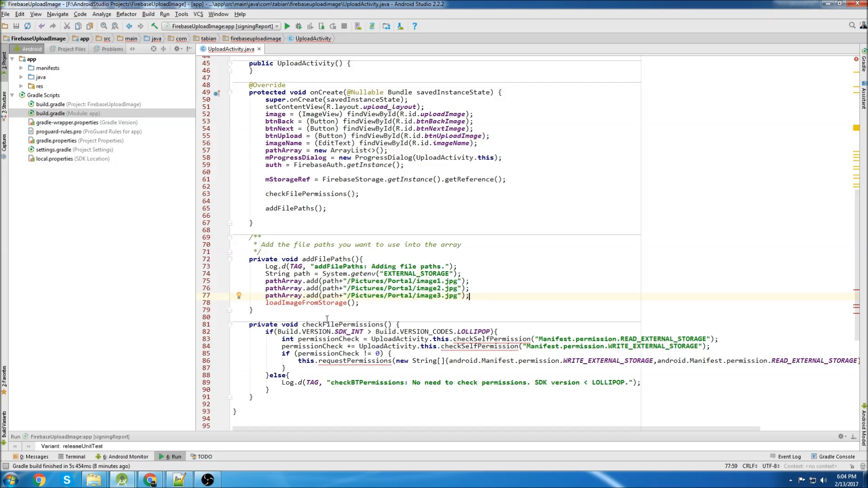
{"action": "double_click", "coordinate": [305, 303]}
{"action": "type", "text": "private void loadImageFromStorage("}
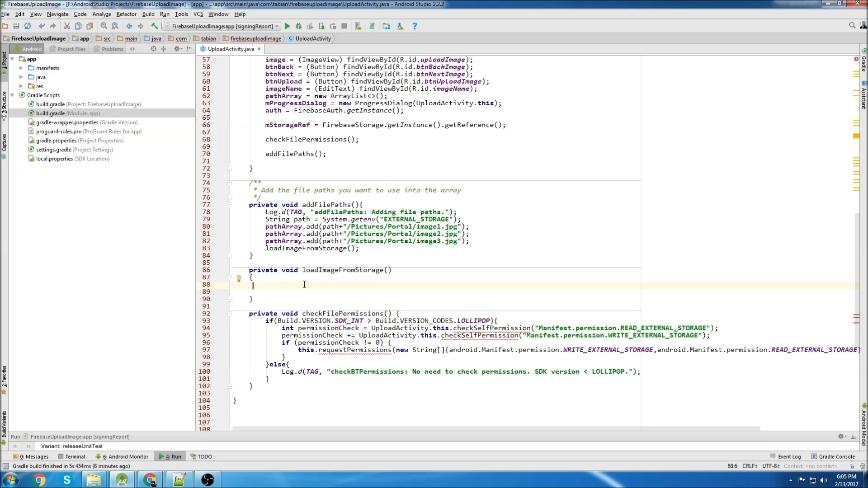
Get the path at array_position, build a File from it and decode it into a Bitmap via FileInputStream
{"action": "type", "text": "String path = pathArray.get(array_position);"}
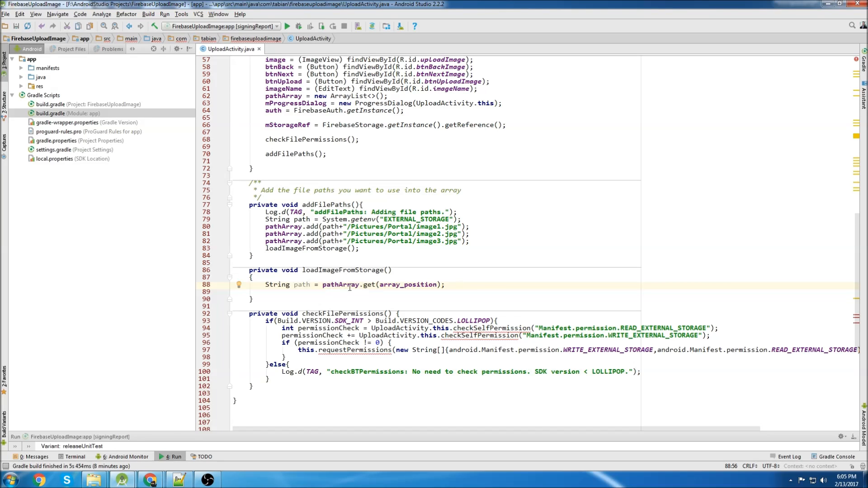
{"action": "double_click", "coordinate": [409, 285]}
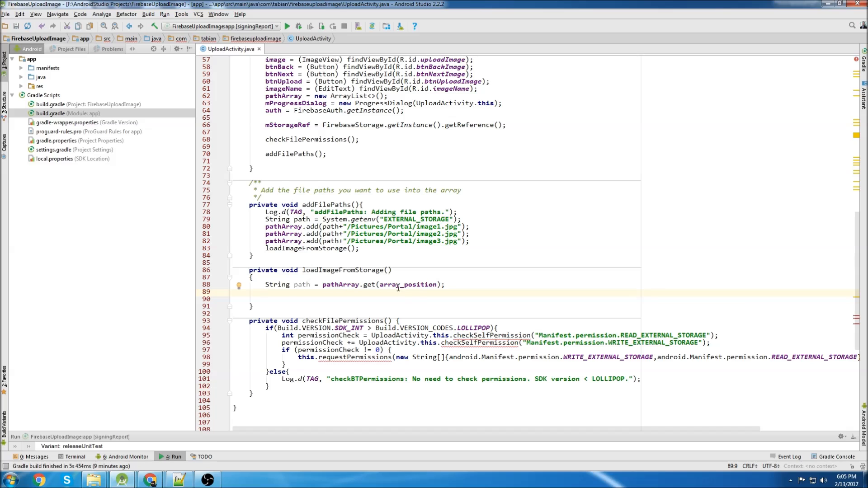
{"action": "type", "text": "File f=new File(path, );"}
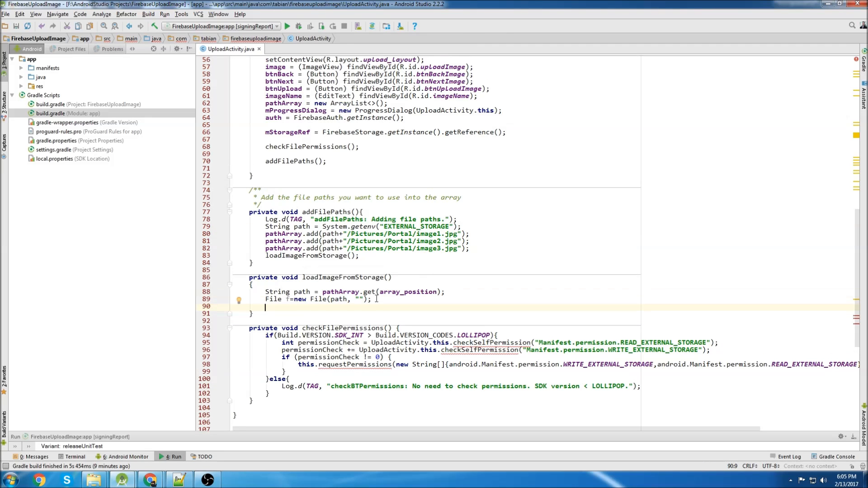
{"action": "type", "text": "Bitmap b = BitmapFactory.decodeStream(new FileInputStream(f));"}
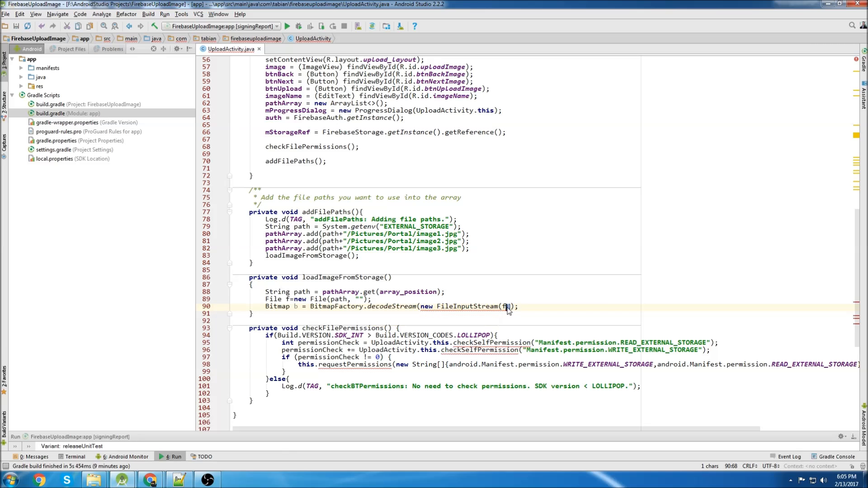
Show the bitmap with image.setImageBitmap and wrap the decoding in a try/catch for FileNotFoundException
{"action": "type", "text": "ima"}
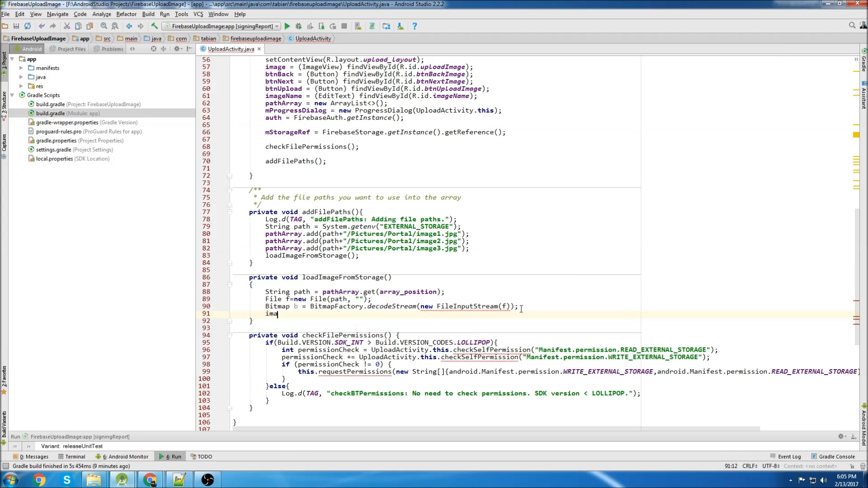
{"action": "type", "text": "setImageBitmap(b);"}
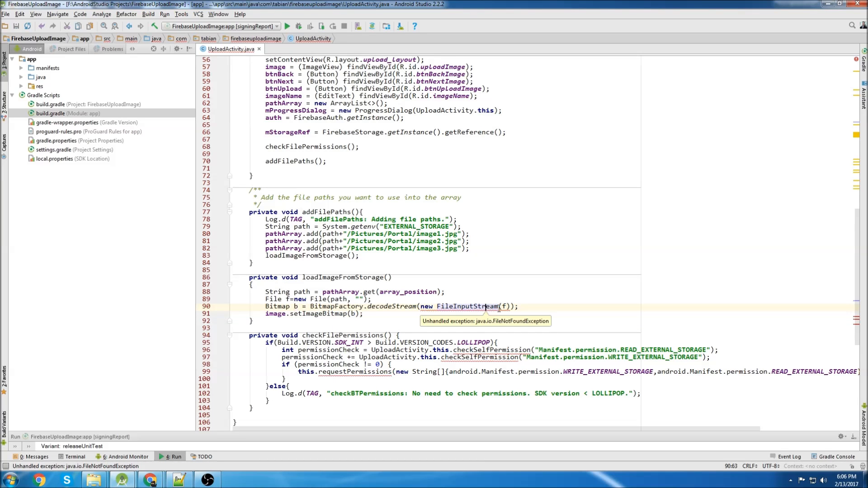
{"action": "type", "text": "try{"}
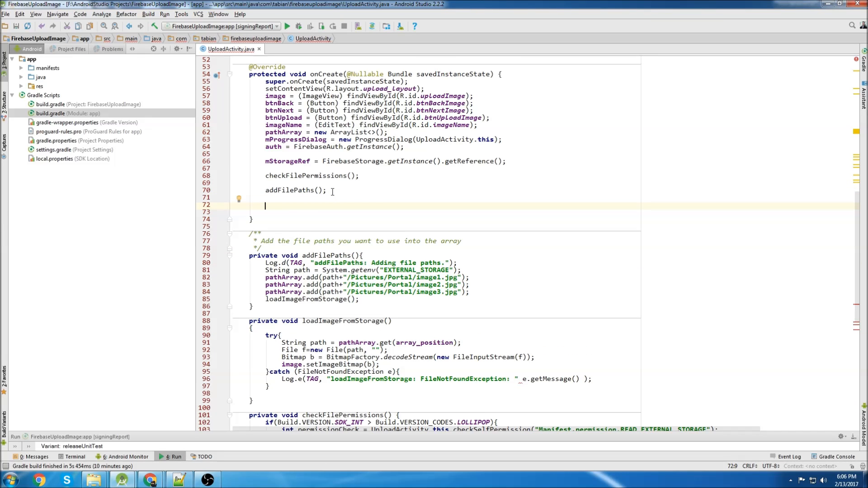
Add the btnBack listener: if array_position > 0, log "onClick: Back an Image.", decrement and reload the image
{"action": "type", "text": "bt"}
{"action": "type", "text": "if("}
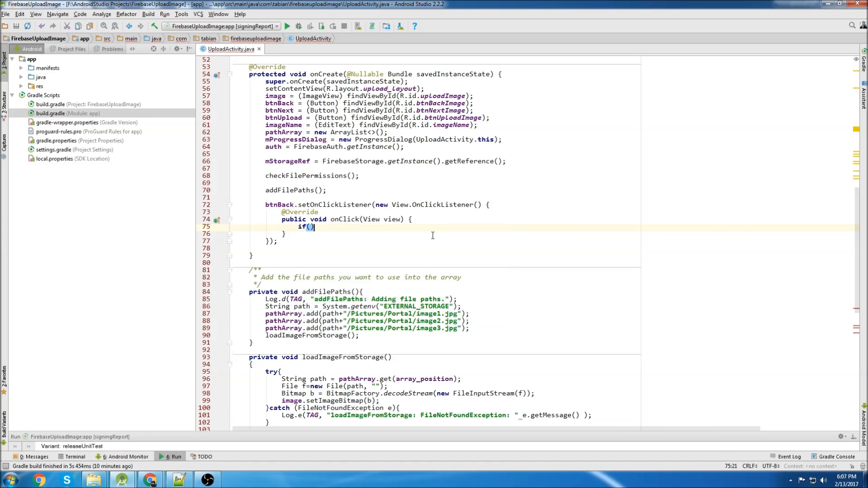
{"action": "type", "text": "{"}
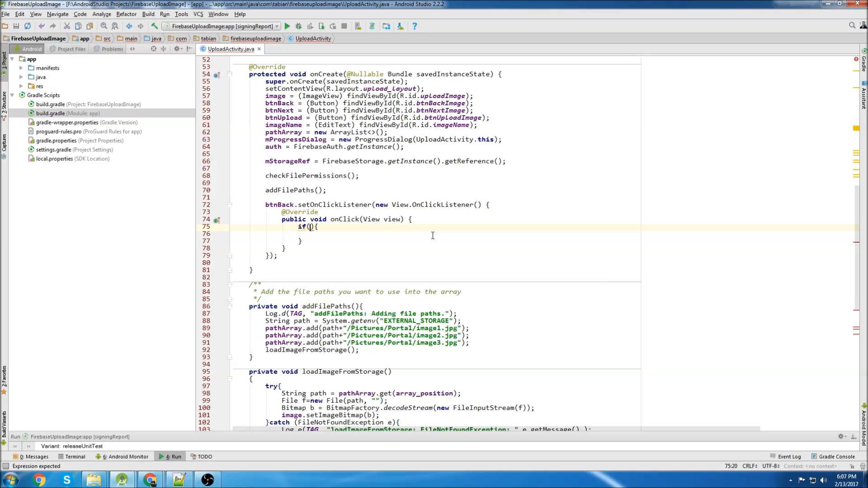
{"action": "type", "text": "array_position > 0"}
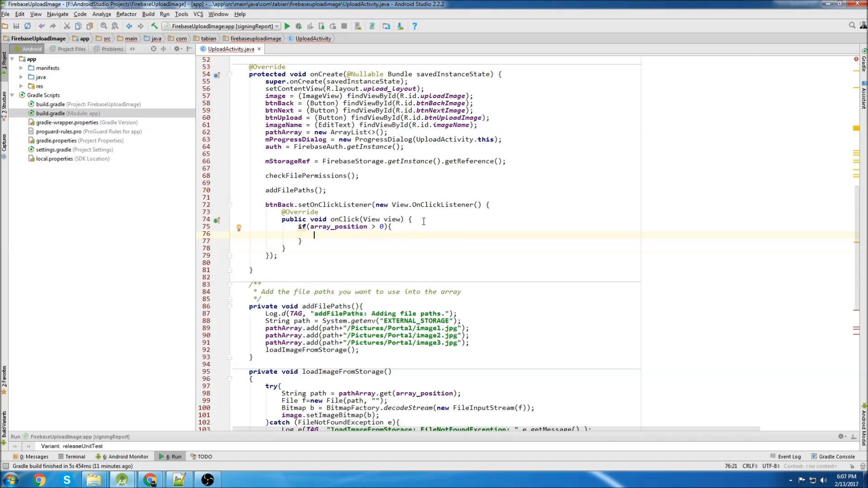
{"action": "type", "text": "Log.d(TAG, \"onClick: Back an Image.\");"}
{"action": "type", "text": "array_position = array_position - 1;"}
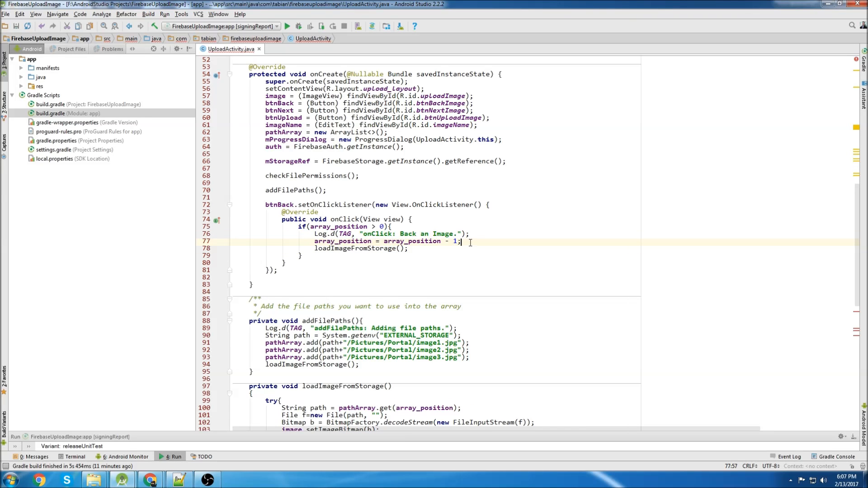
{"action": "double_click", "coordinate": [354, 248]}
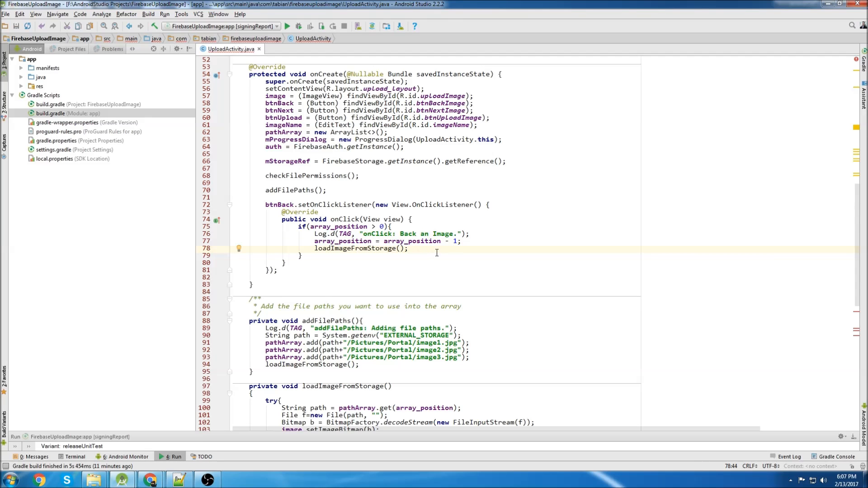
{"action": "type", "text": "btn"}
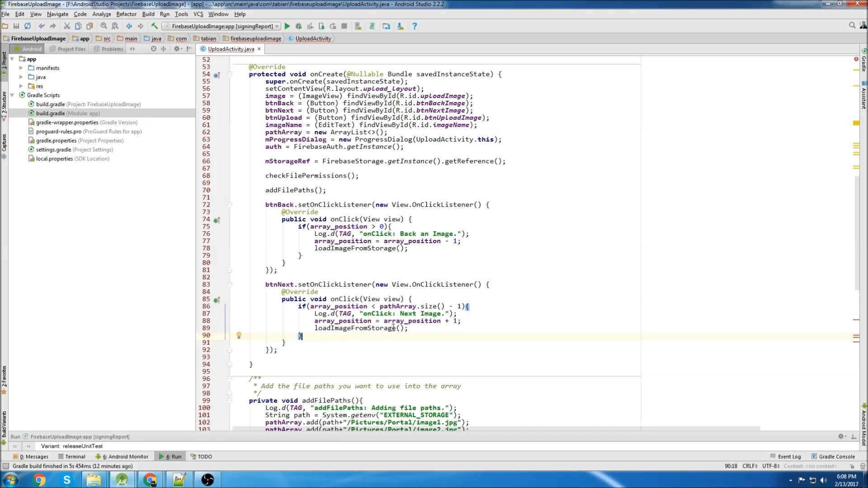
{"action": "mouse_move", "coordinate": [415, 258]}
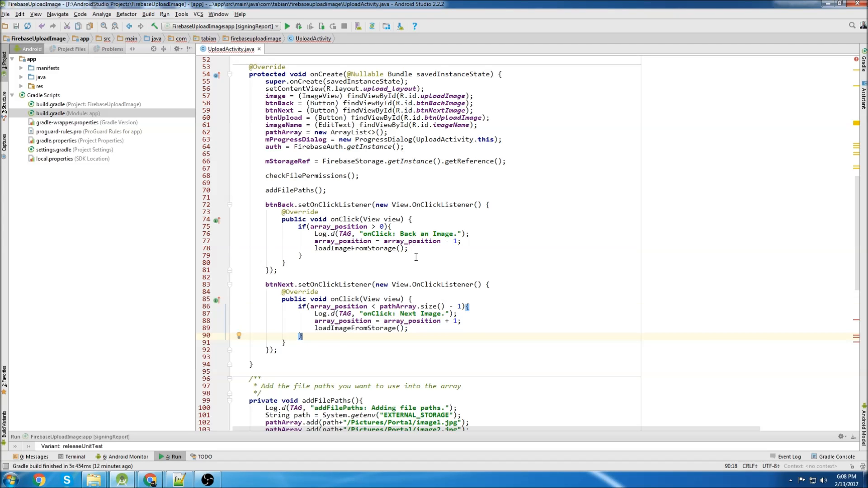
Complete the btnNext listener that advances array_position when below pathArray.size() - 1 and reloads the image
{"action": "left_click", "coordinate": [459, 320]}
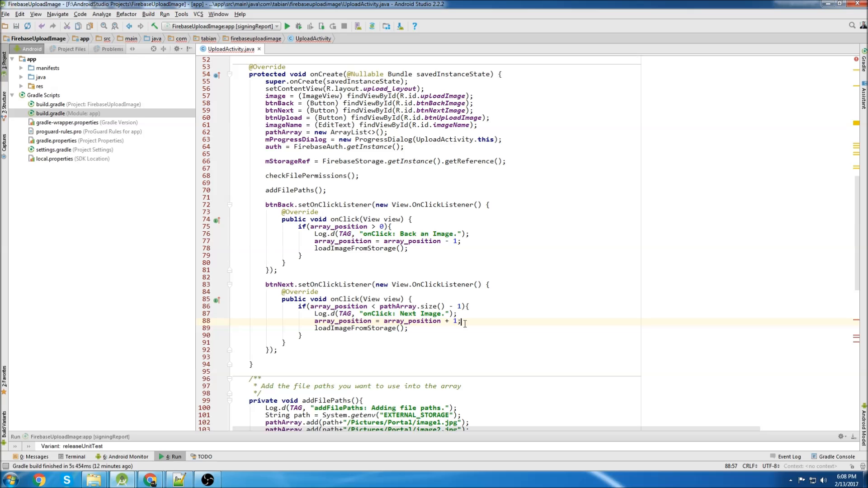
{"action": "left_click", "coordinate": [410, 328]}
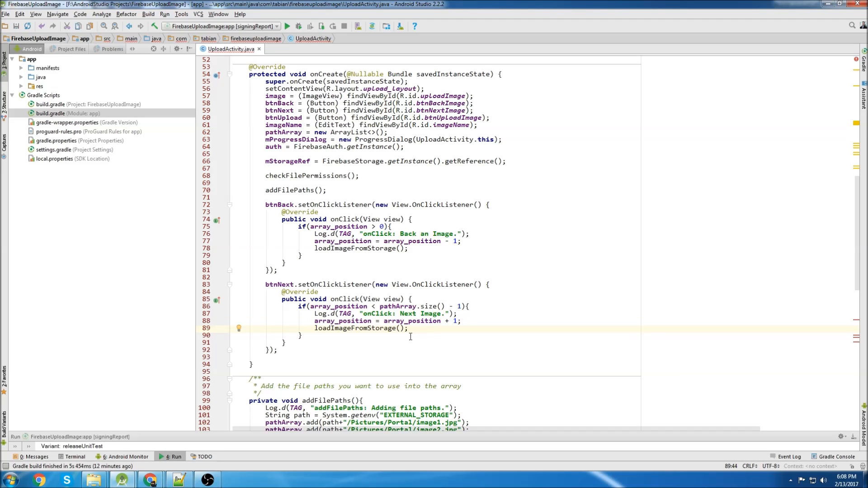
{"action": "double_click", "coordinate": [354, 328]}
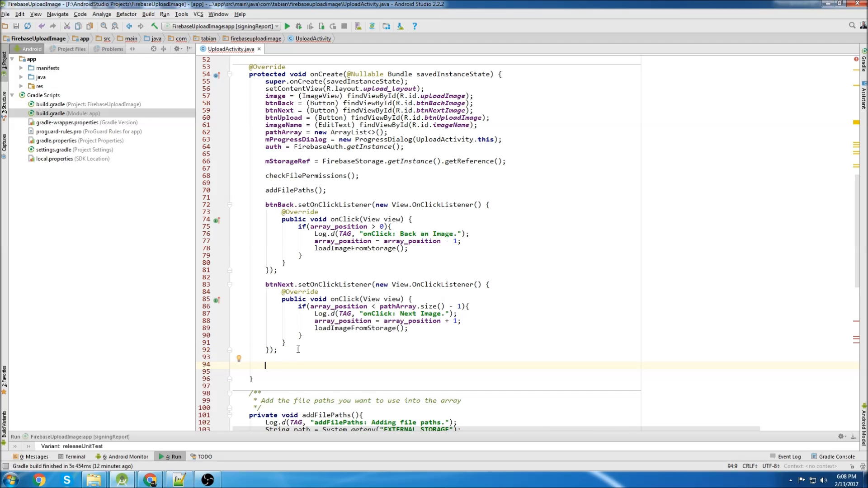
Add the btnUpload click listener logging "onClick: Uploading Image."
{"action": "type", "text": "btn"}
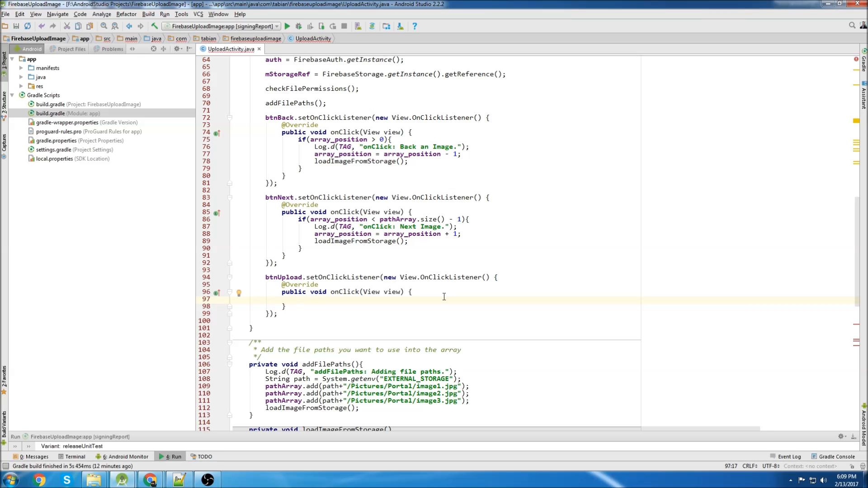
{"action": "type", "text": "Log.d(TAG, \"onClick: Uploading Image.\");"}
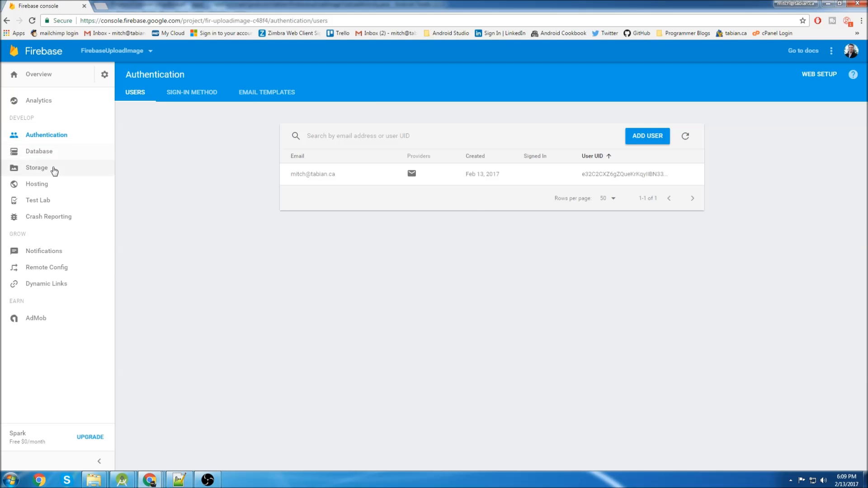
In Firebase Storage, create an images folder and a users folder inside it
{"action": "left_click", "coordinate": [36, 168]}
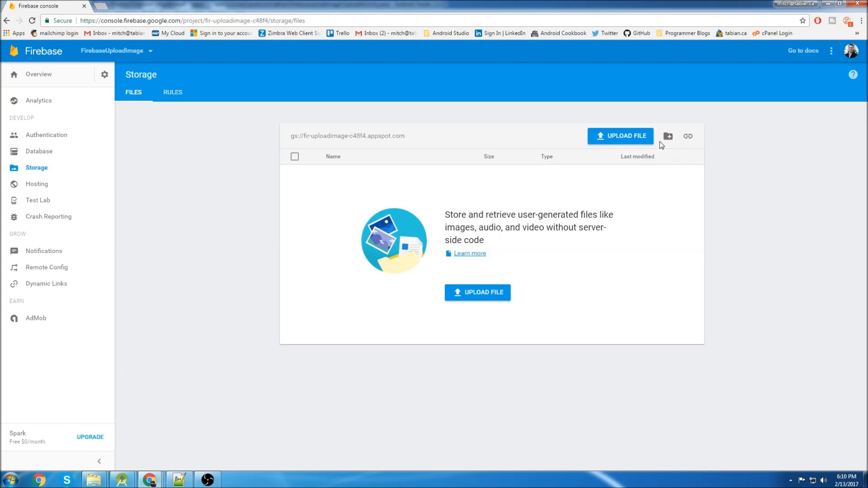
{"action": "mouse_move", "coordinate": [668, 137]}
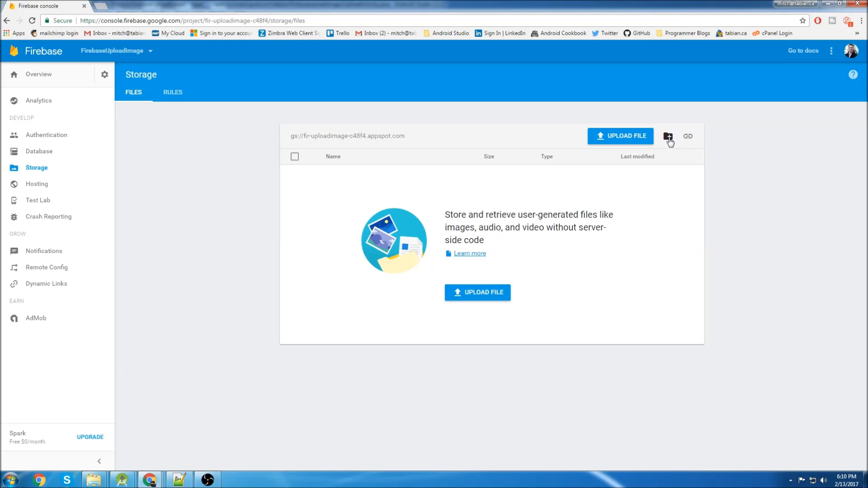
{"action": "left_click", "coordinate": [668, 137]}
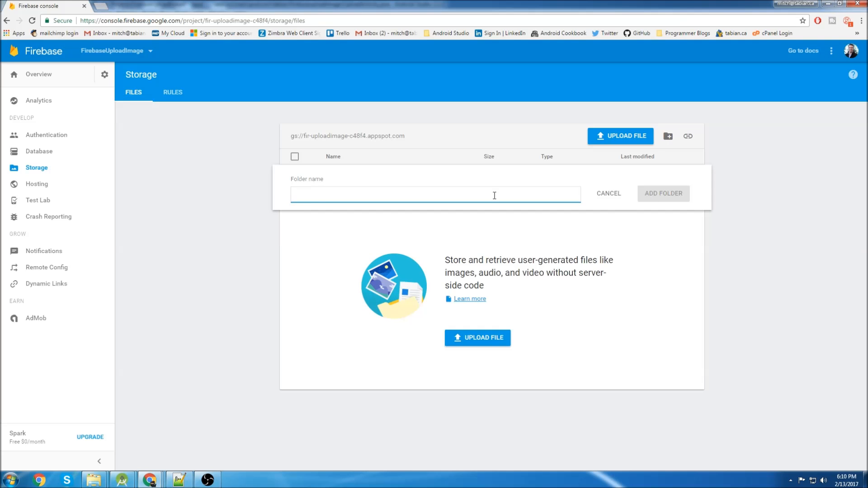
{"action": "type", "text": "images"}
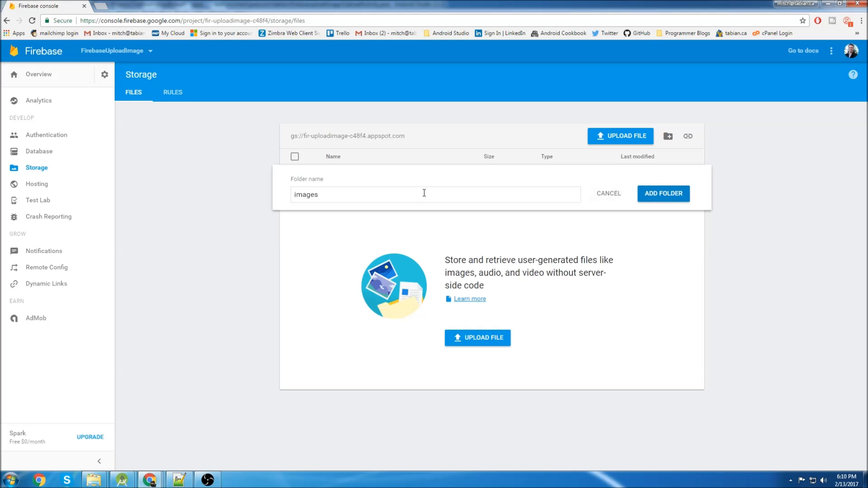
{"action": "left_click", "coordinate": [662, 194]}
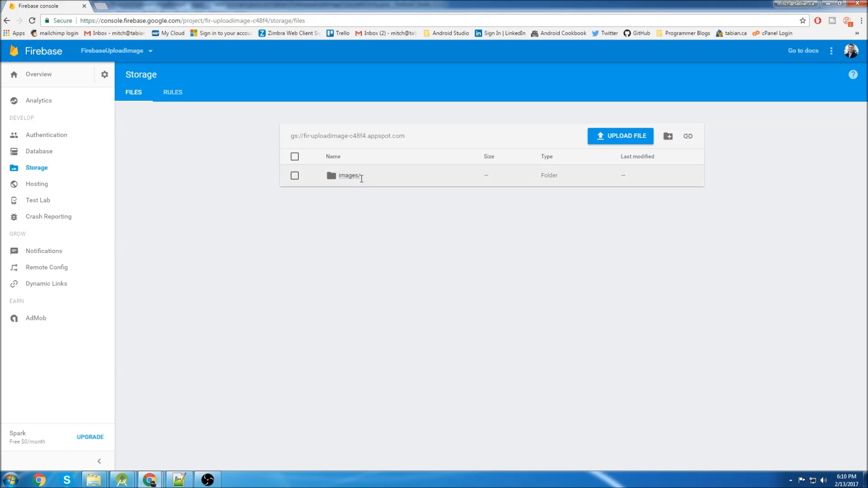
{"action": "left_click", "coordinate": [348, 175]}
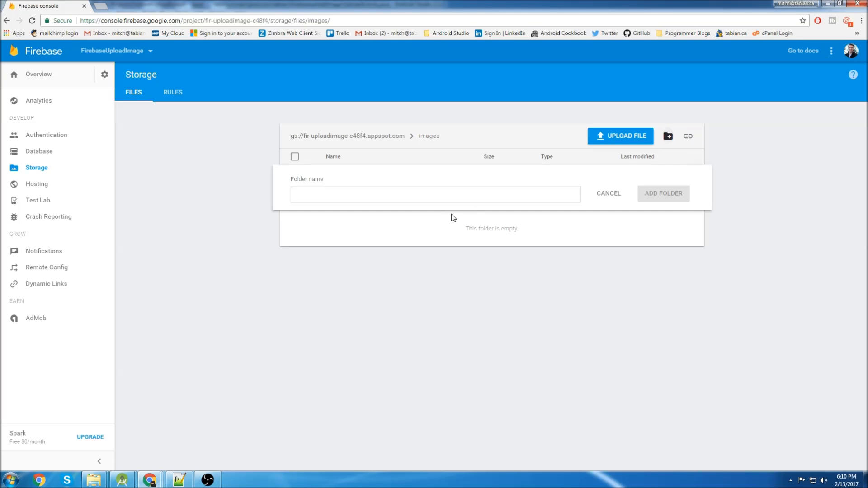
{"action": "type", "text": "users"}
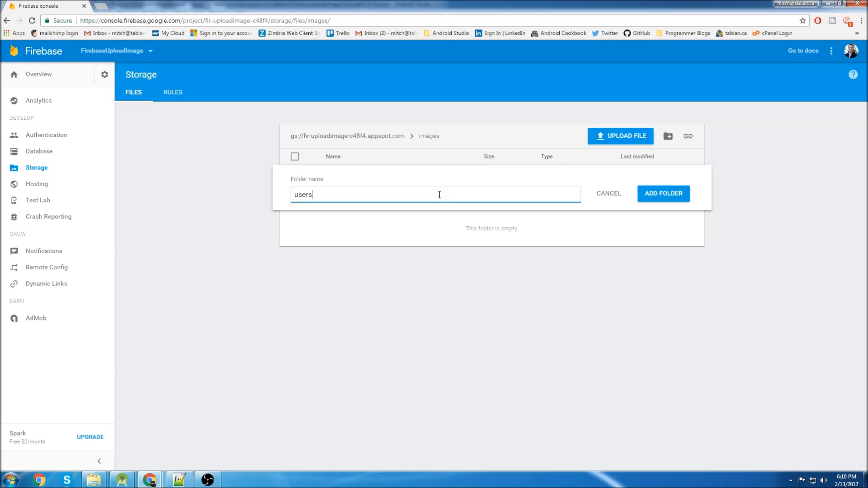
{"action": "left_click", "coordinate": [663, 194]}
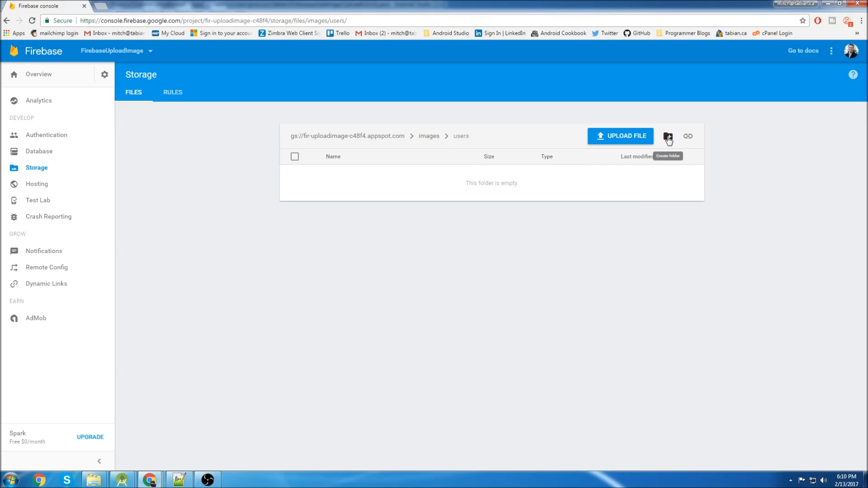
Copy the signed-in user's UID from Authentication and create a folder with that name inside images/users
{"action": "left_click", "coordinate": [667, 136]}
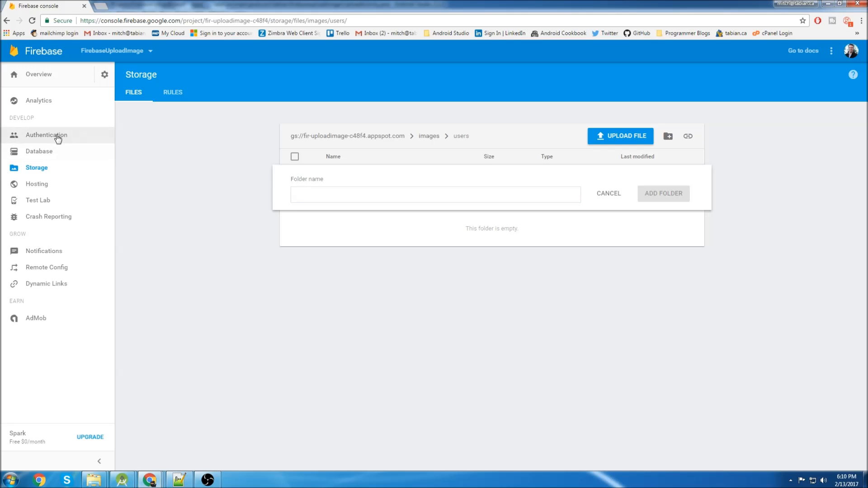
{"action": "left_click", "coordinate": [46, 135]}
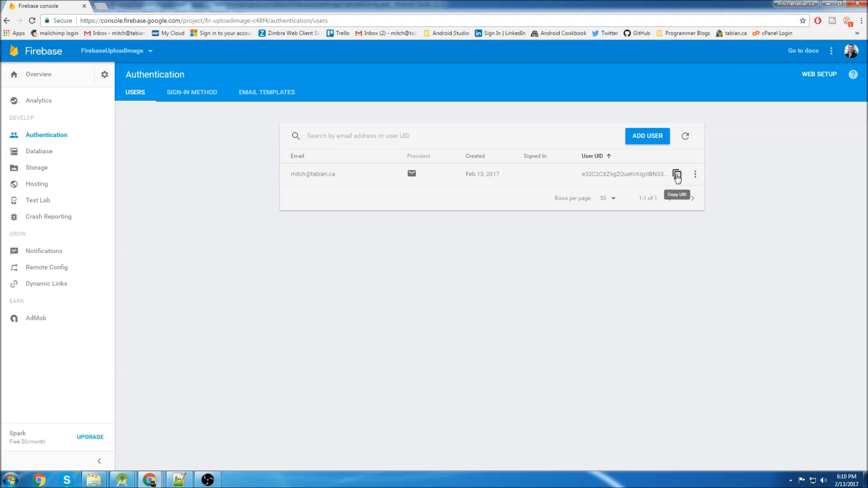
{"action": "left_click", "coordinate": [36, 168]}
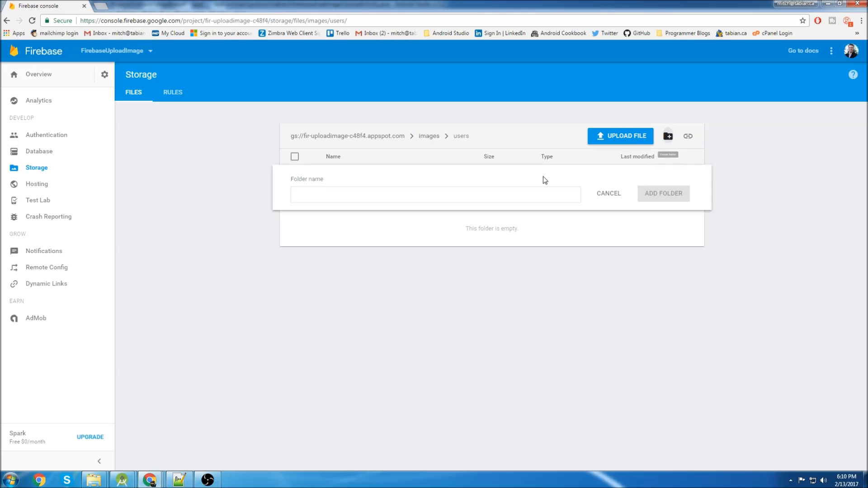
{"action": "left_click", "coordinate": [662, 193]}
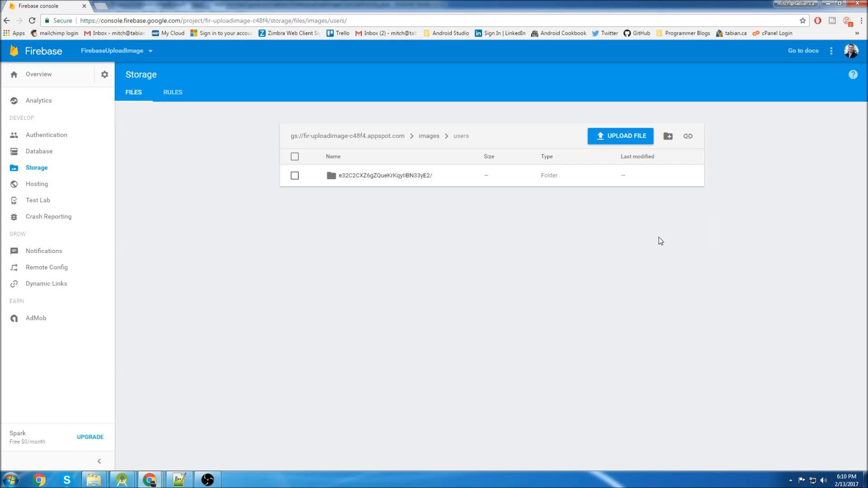
{"action": "mouse_move", "coordinate": [646, 237]}
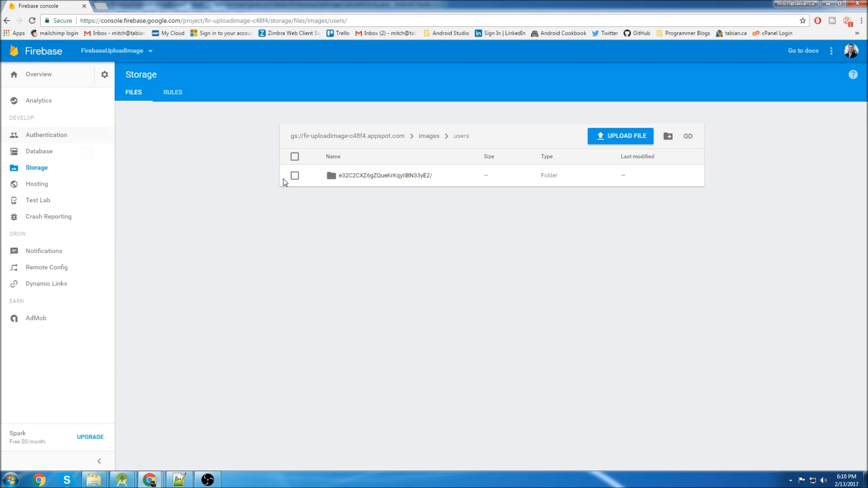
{"action": "mouse_move", "coordinate": [496, 255]}
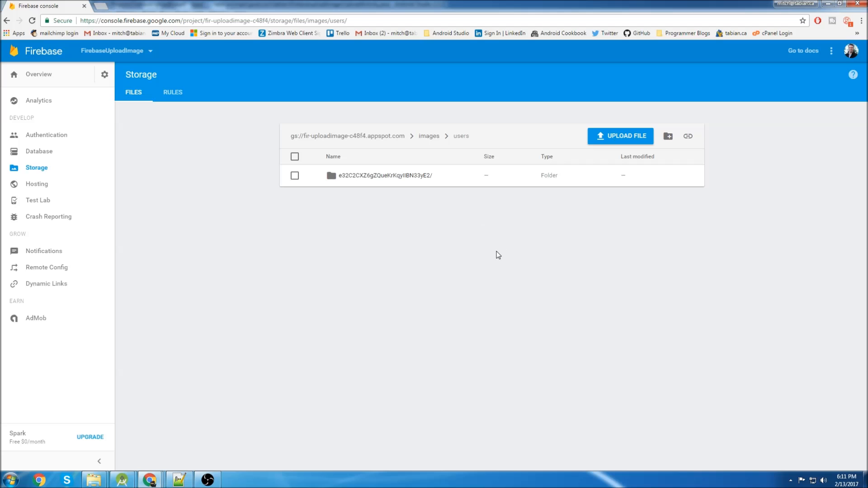
{"action": "left_click", "coordinate": [121, 479]}
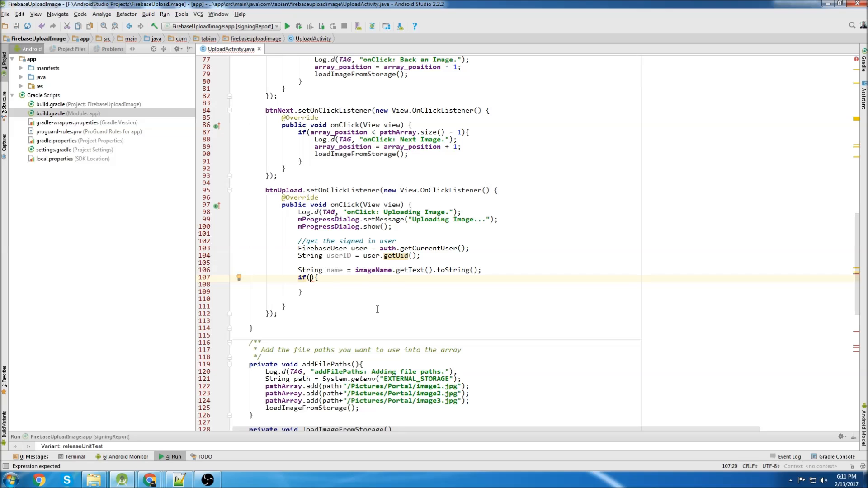
Add if(!name.equals("")) and inside it build a Uri from the file at pathArray's current position
{"action": "type", "text": "name.equals("}
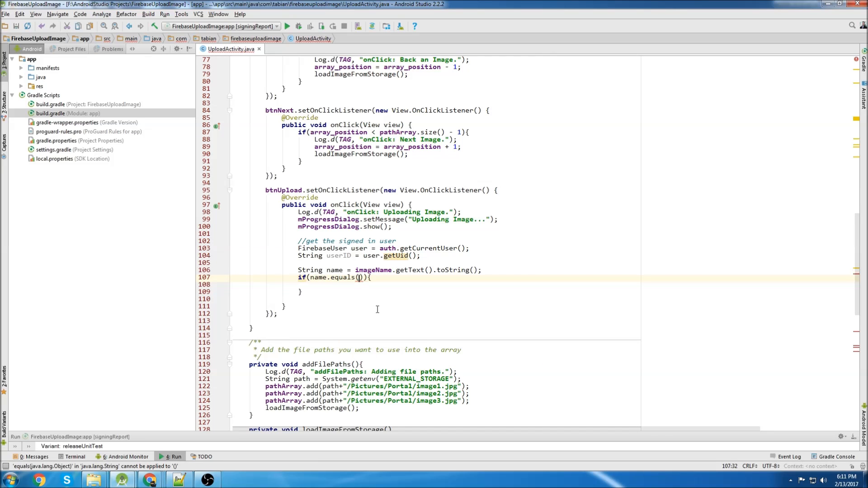
{"action": "type", "text": "\"\""}
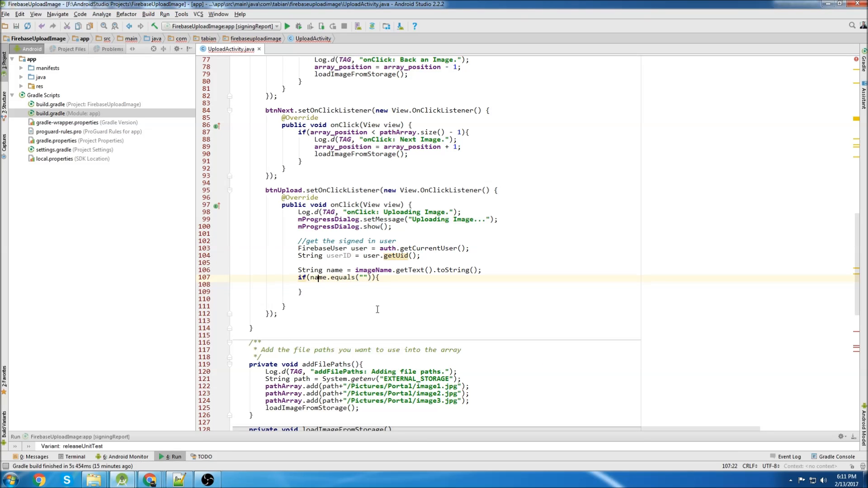
{"action": "type", "text": "!"}
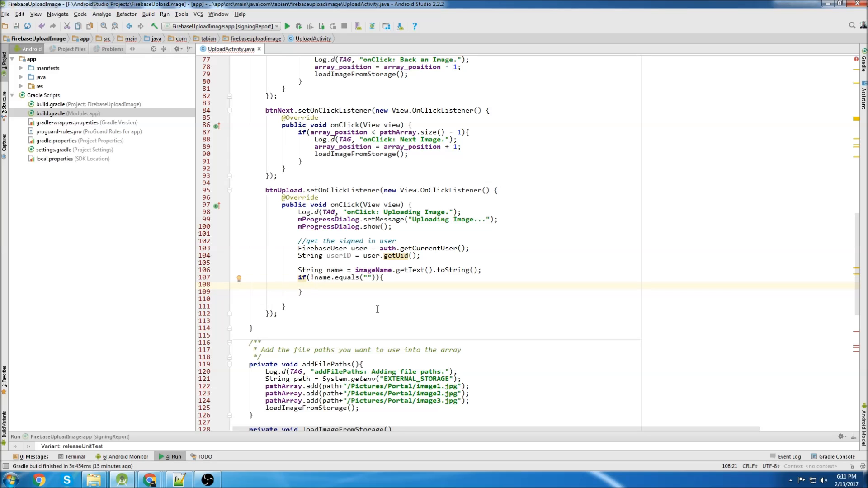
{"action": "left_click", "coordinate": [314, 285]}
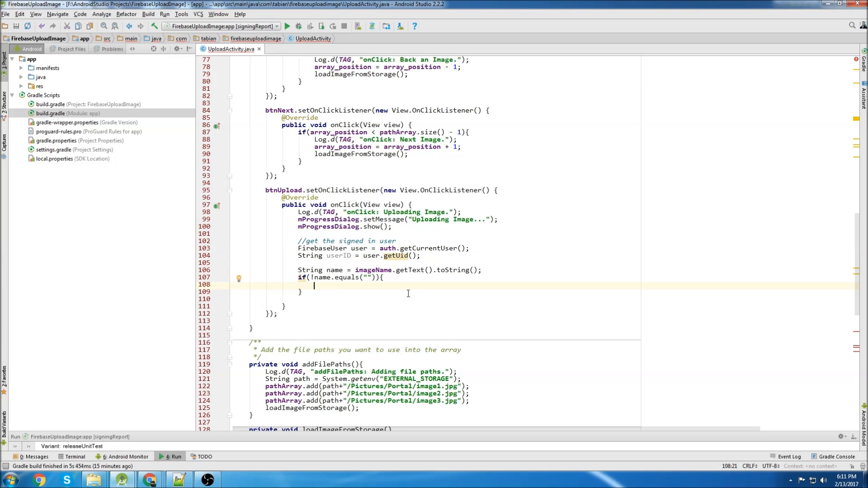
{"action": "type", "text": "Uri uri = Uri.fromFile(new File(pathArray.get(array_position)));"}
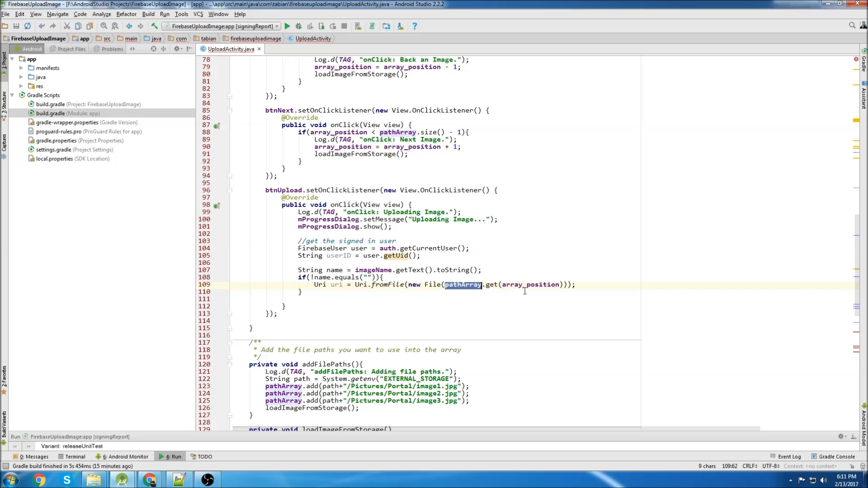
Create a StorageReference at mStorageRef.child("images/users/" + userID + "/" + name + ".jpg")
{"action": "left_click", "coordinate": [528, 285]}
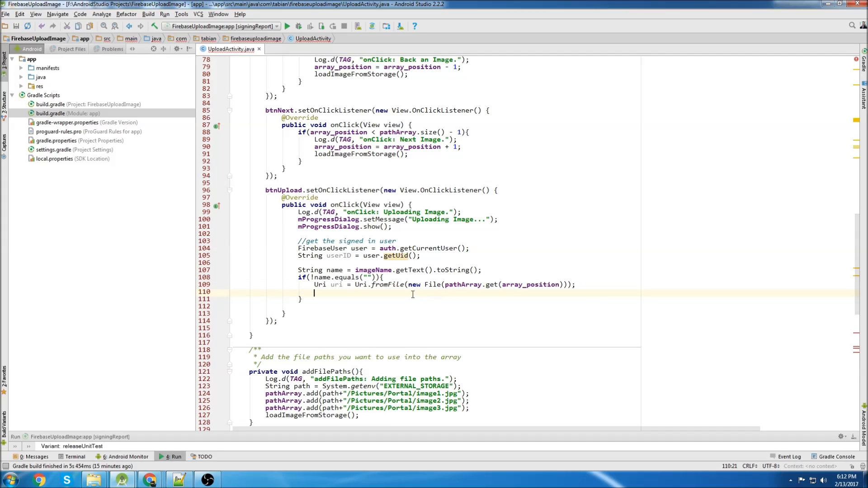
{"action": "type", "text": "StorageReference storageReference = mStorageRef.child(\"images/users/\" + userID + \"/\" + name + \".jpg\");"}
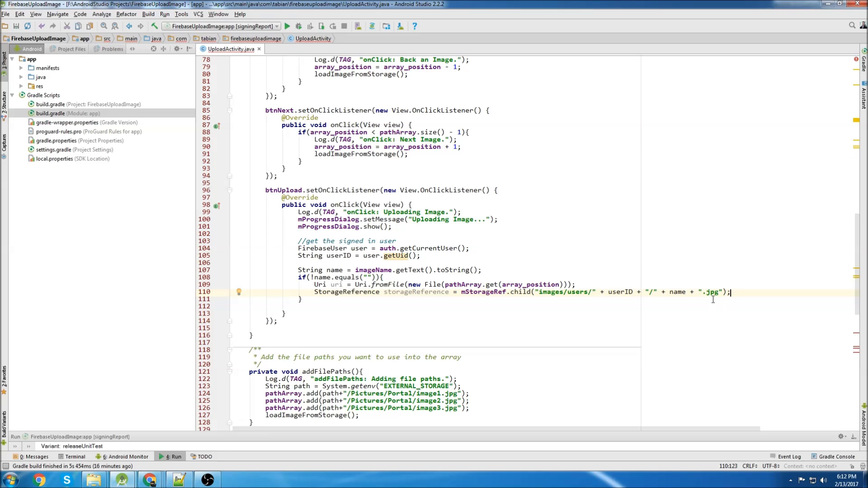
{"action": "double_click", "coordinate": [564, 292]}
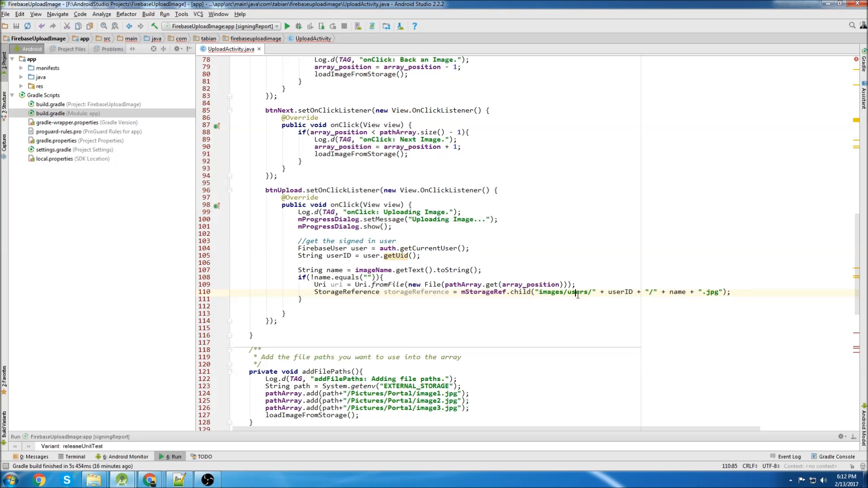
{"action": "double_click", "coordinate": [620, 292]}
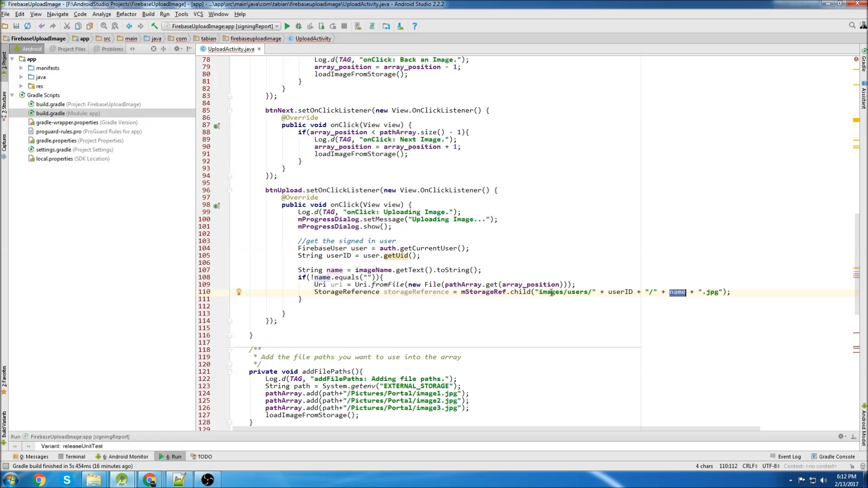
{"action": "left_click", "coordinate": [731, 292]}
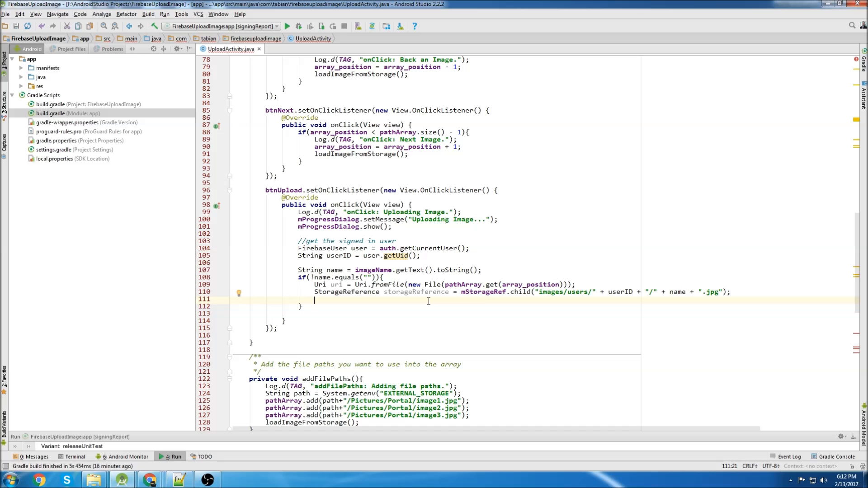
Call storageReference.putFile(uri) with a success listener that toasts "Upload Success" and dismisses mProgressDialog
{"action": "type", "text": "storageReference"}
{"action": "type", "text": "Uri downloadUrl = taskSnapshot.getDownloadUrl();"}
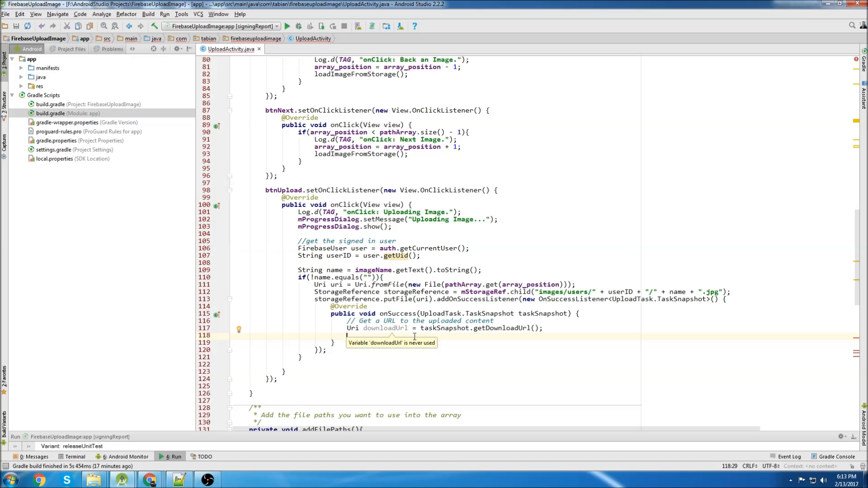
{"action": "mouse_move", "coordinate": [422, 321]}
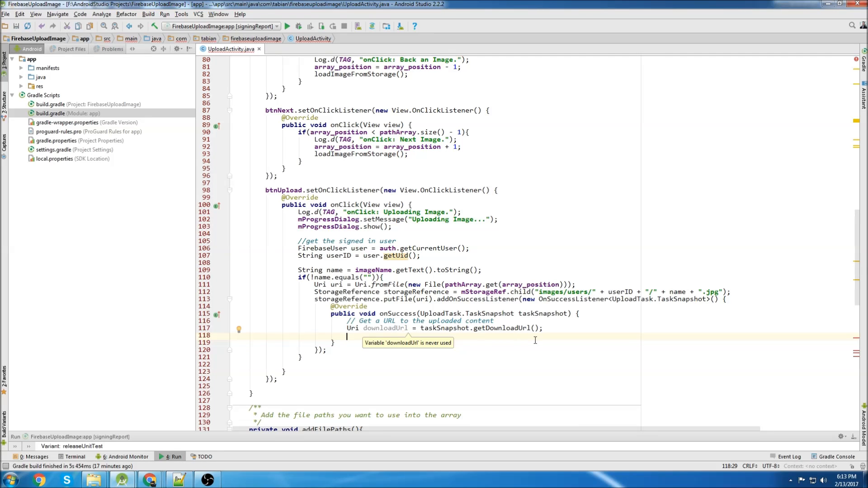
{"action": "type", "text": "toastMessage(\"Upload Success\");"}
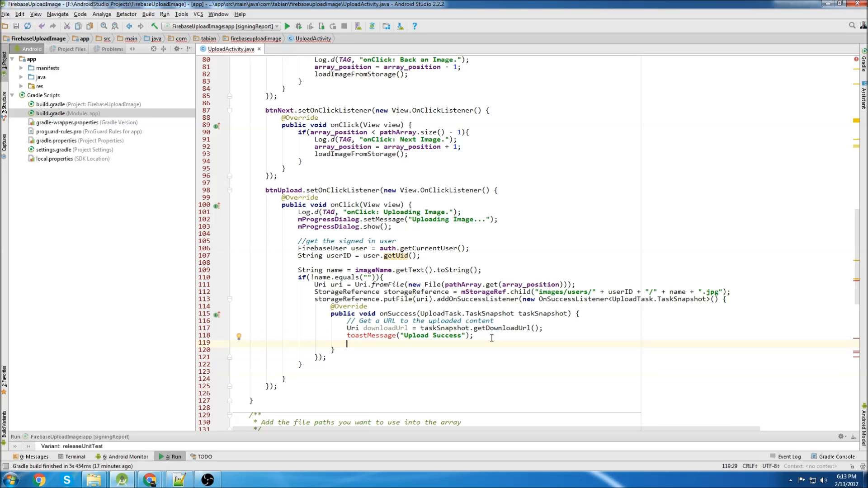
{"action": "type", "text": "mProgressDialog."}
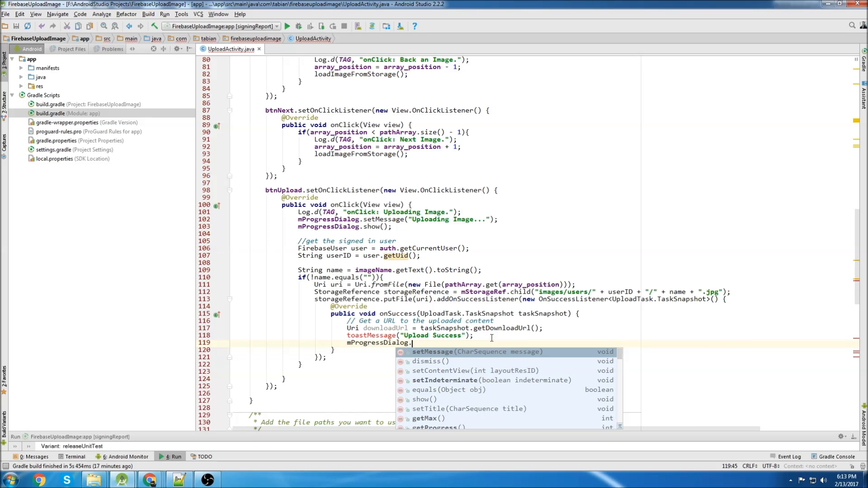
{"action": "type", "text": "dismiss();"}
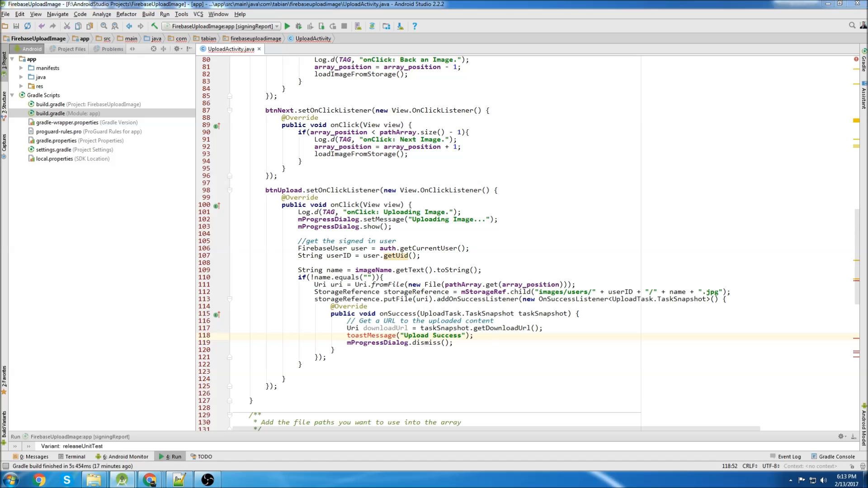
{"action": "scroll", "scroll_direction": "down", "scroll_amount": 3}
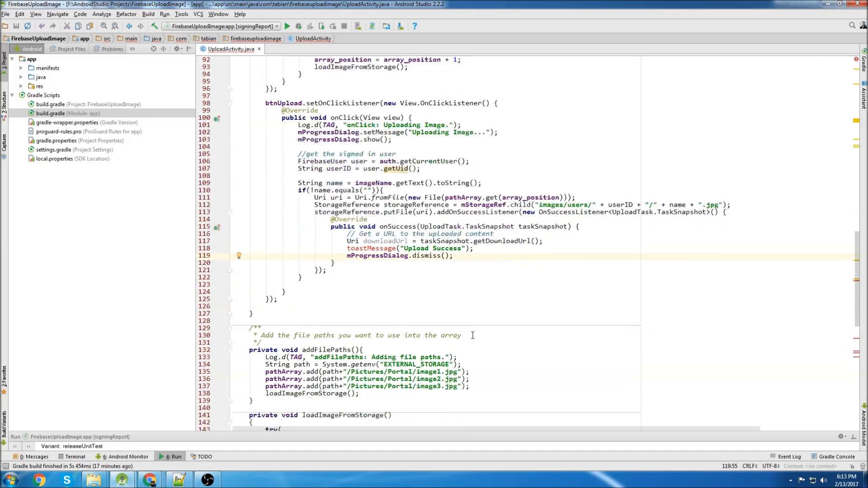
{"action": "scroll", "scroll_direction": "down", "scroll_amount": 3}
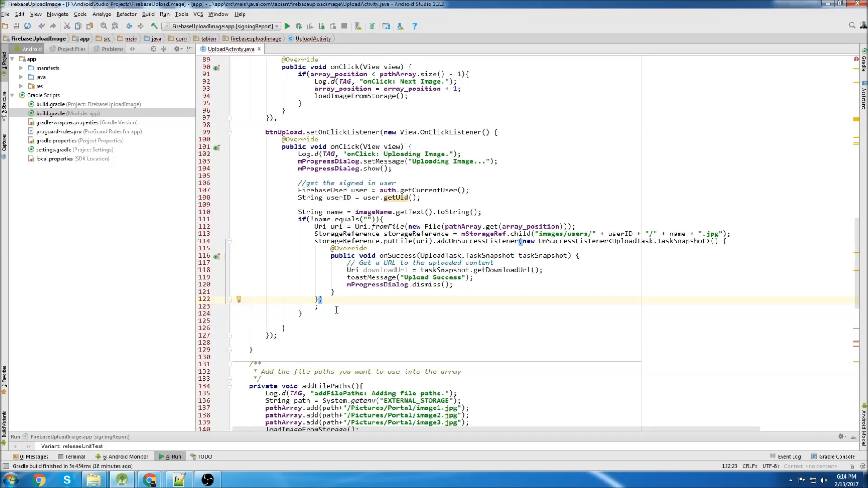
Chain an OnFailureListener that toasts "Upload Failed" and dismisses the progress dialog
{"action": "type", "text": "."}
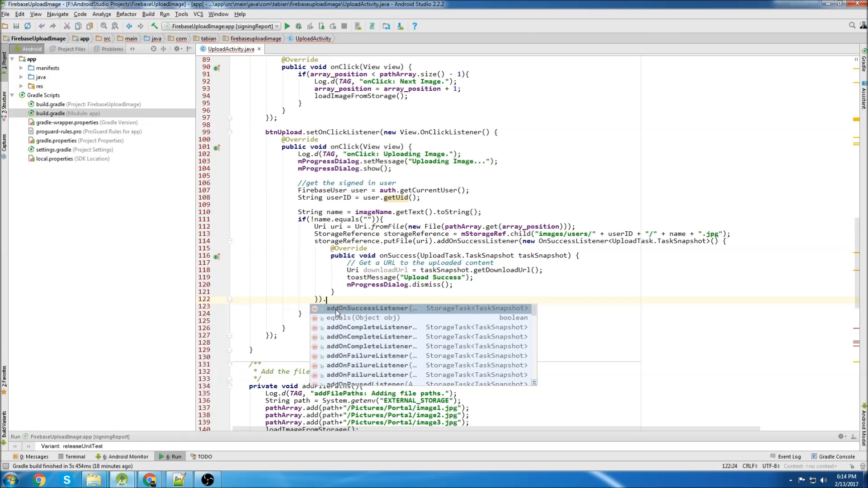
{"action": "type", "text": ".addOnFailureListener(new OnFailureListener() {"}
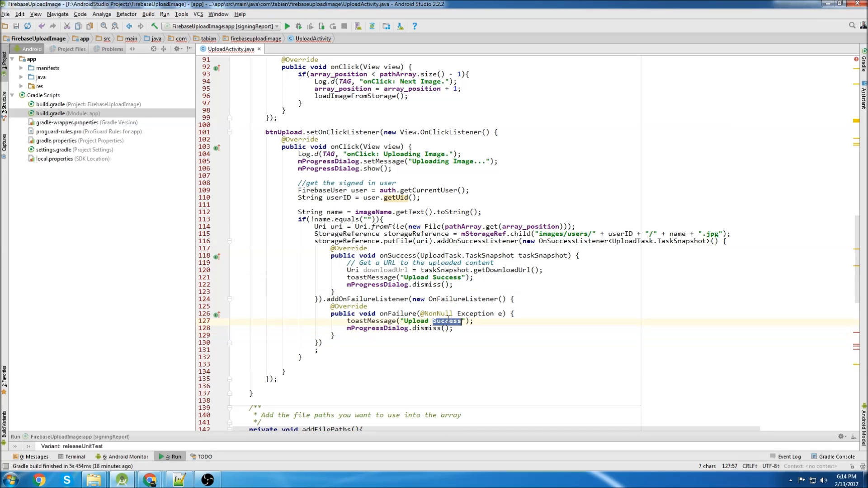
{"action": "type", "text": "Failed"}
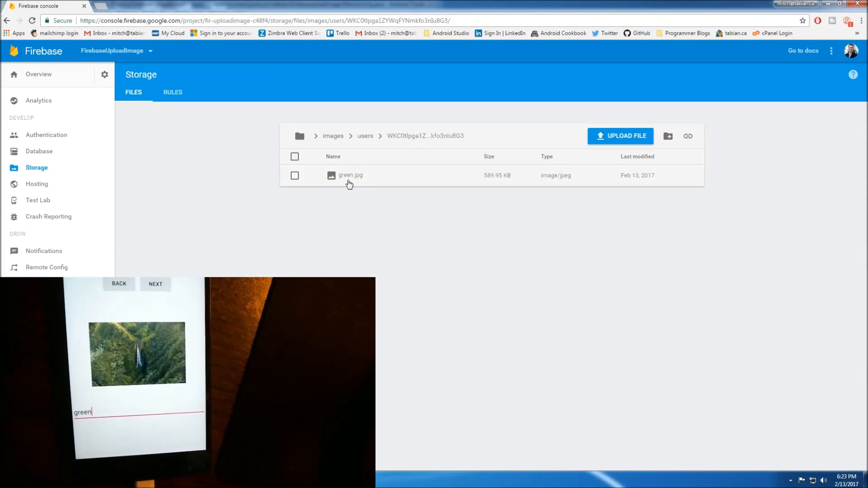
Select green.jpg in the user's storage folder to show its details panel
{"action": "left_click", "coordinate": [351, 174]}
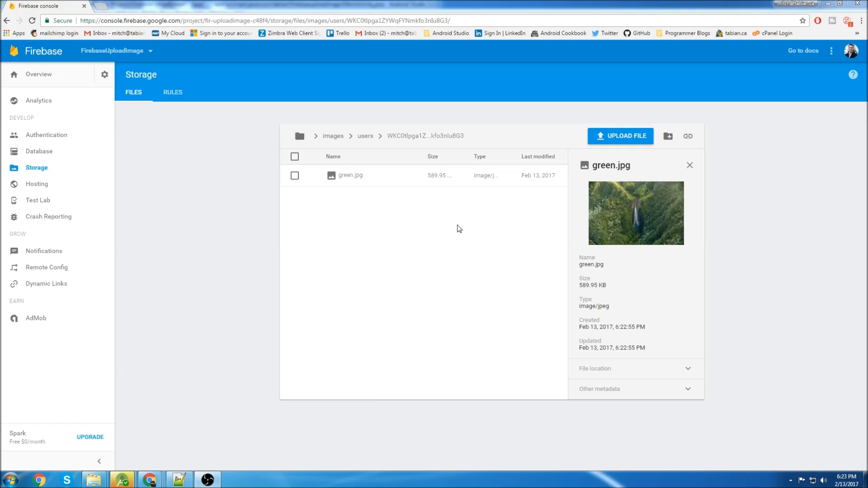